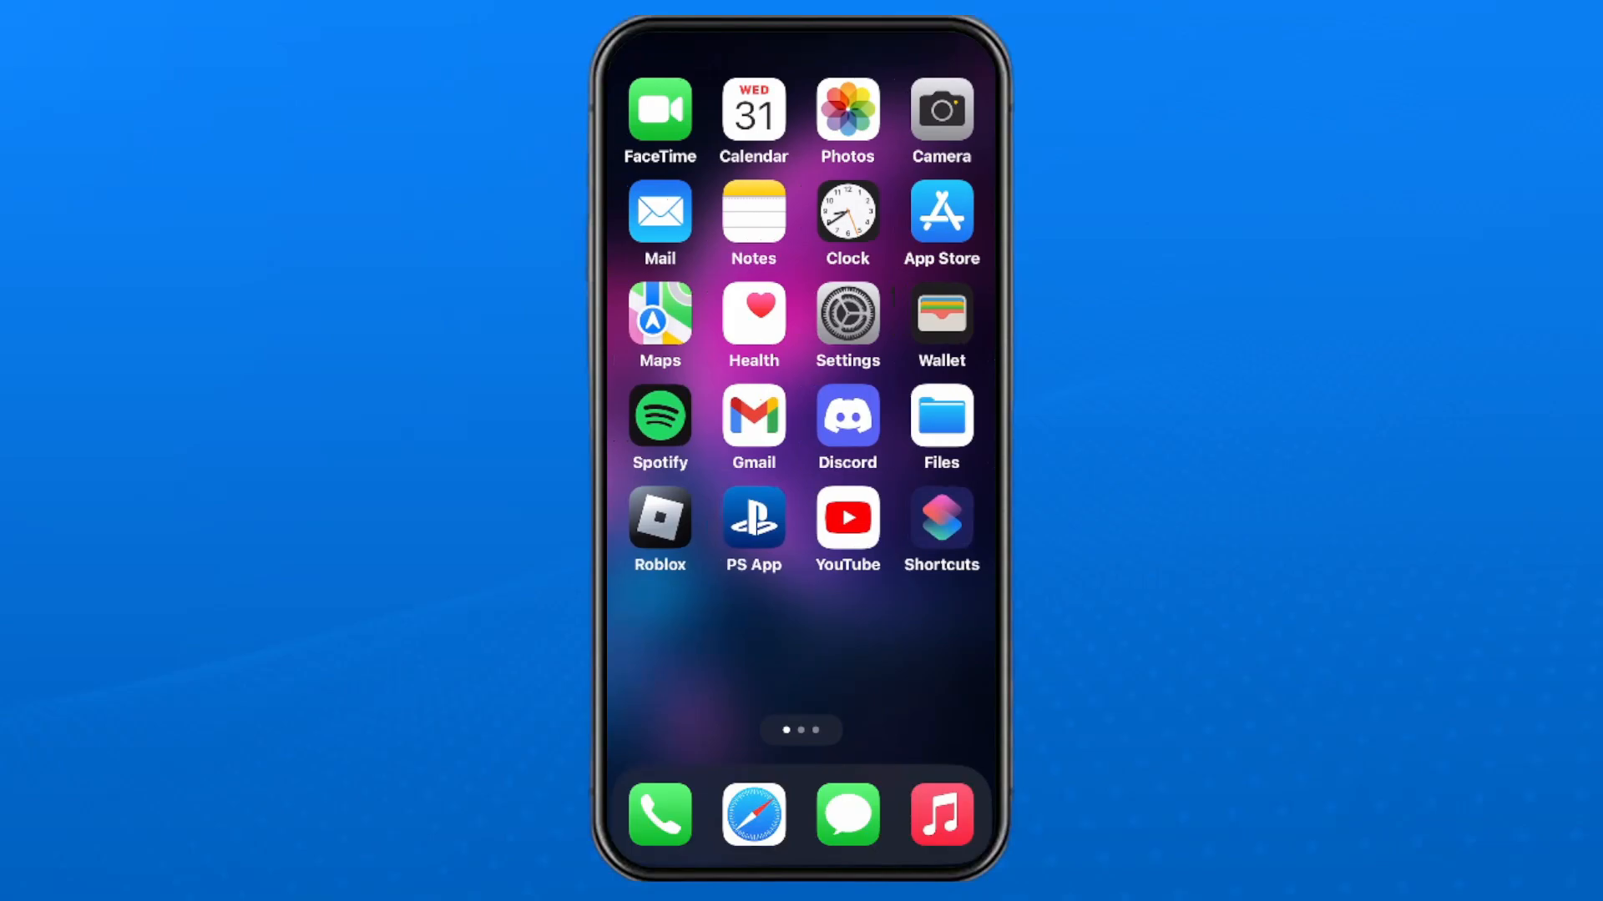
Step: Create a new blank shortcut from the Shortcuts app
left_click(941, 517)
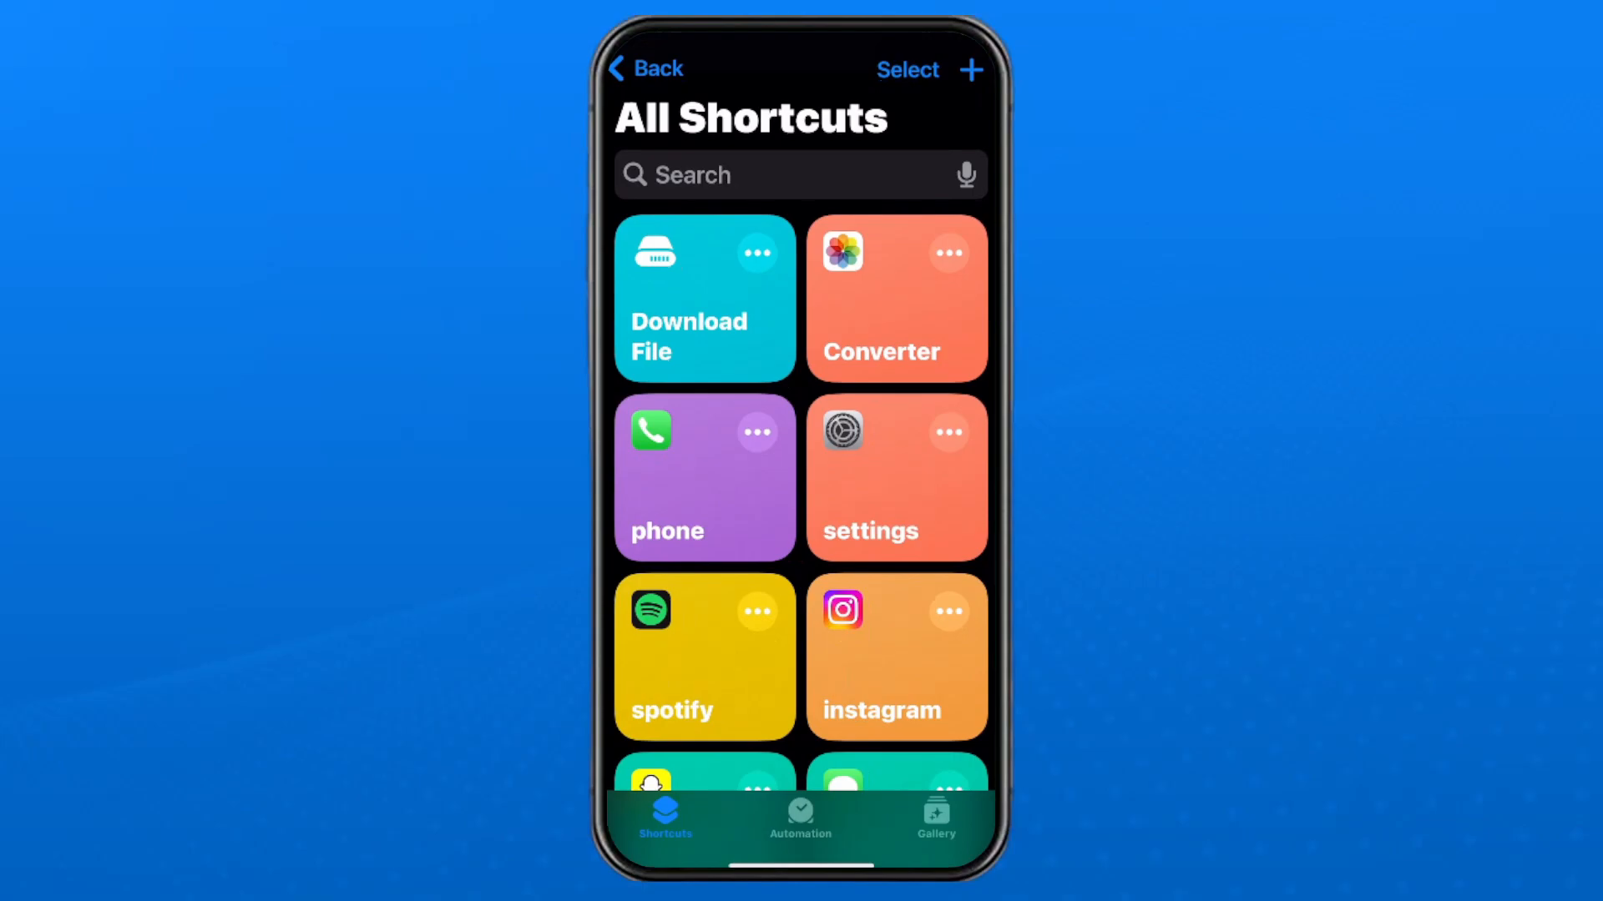
left_click(970, 70)
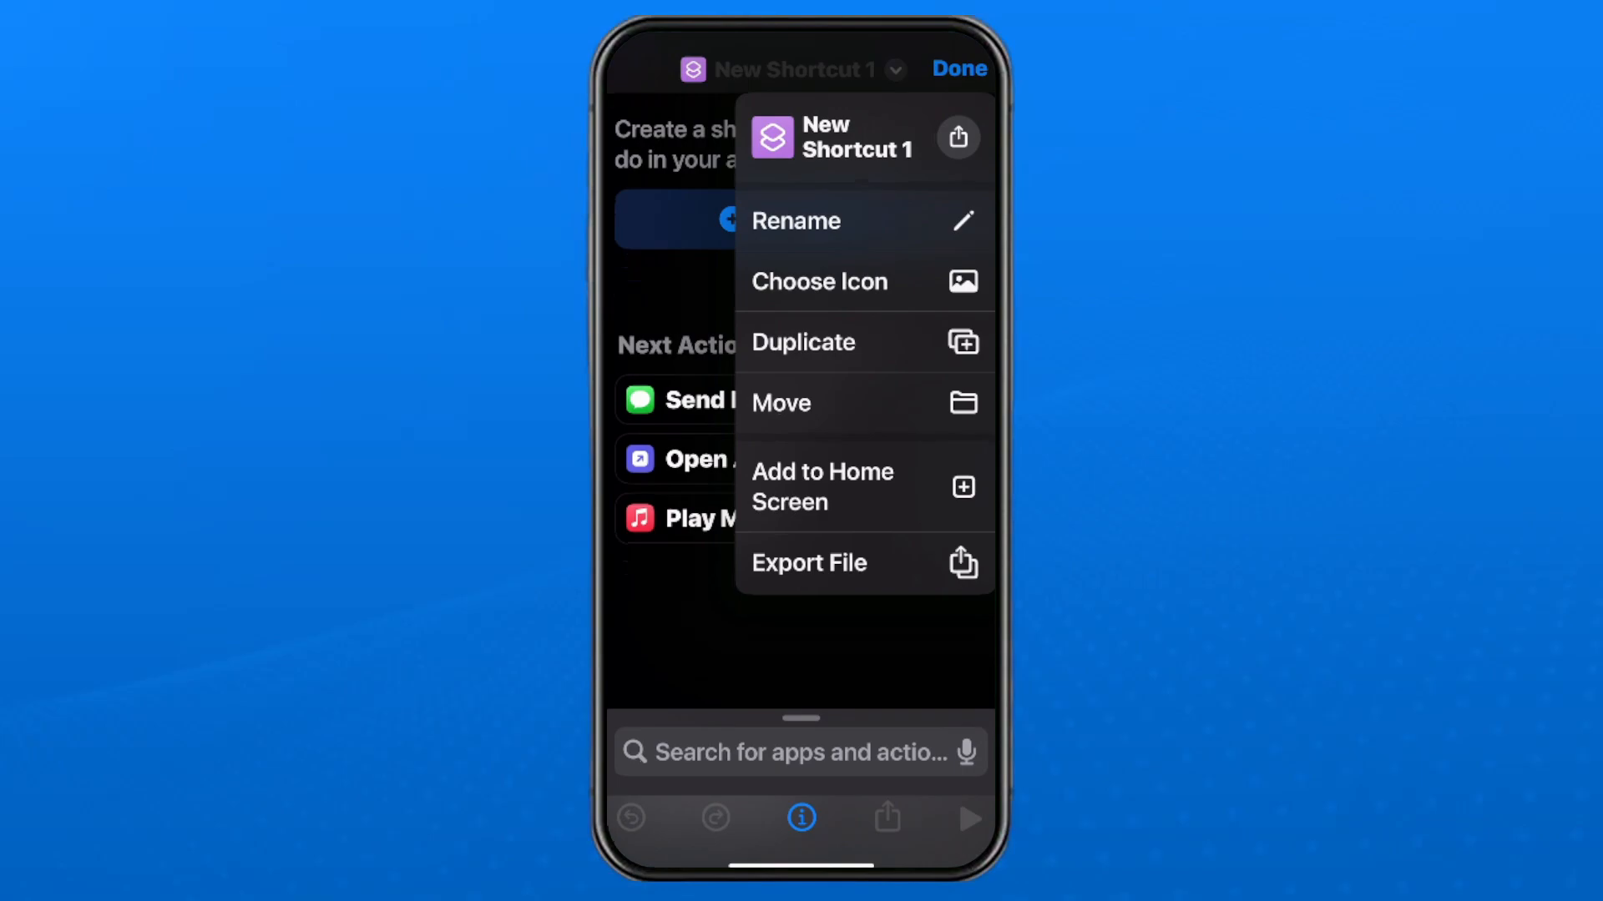
Step: Rename the new shortcut to 'Extract' and confirm the name
left_click(794, 221)
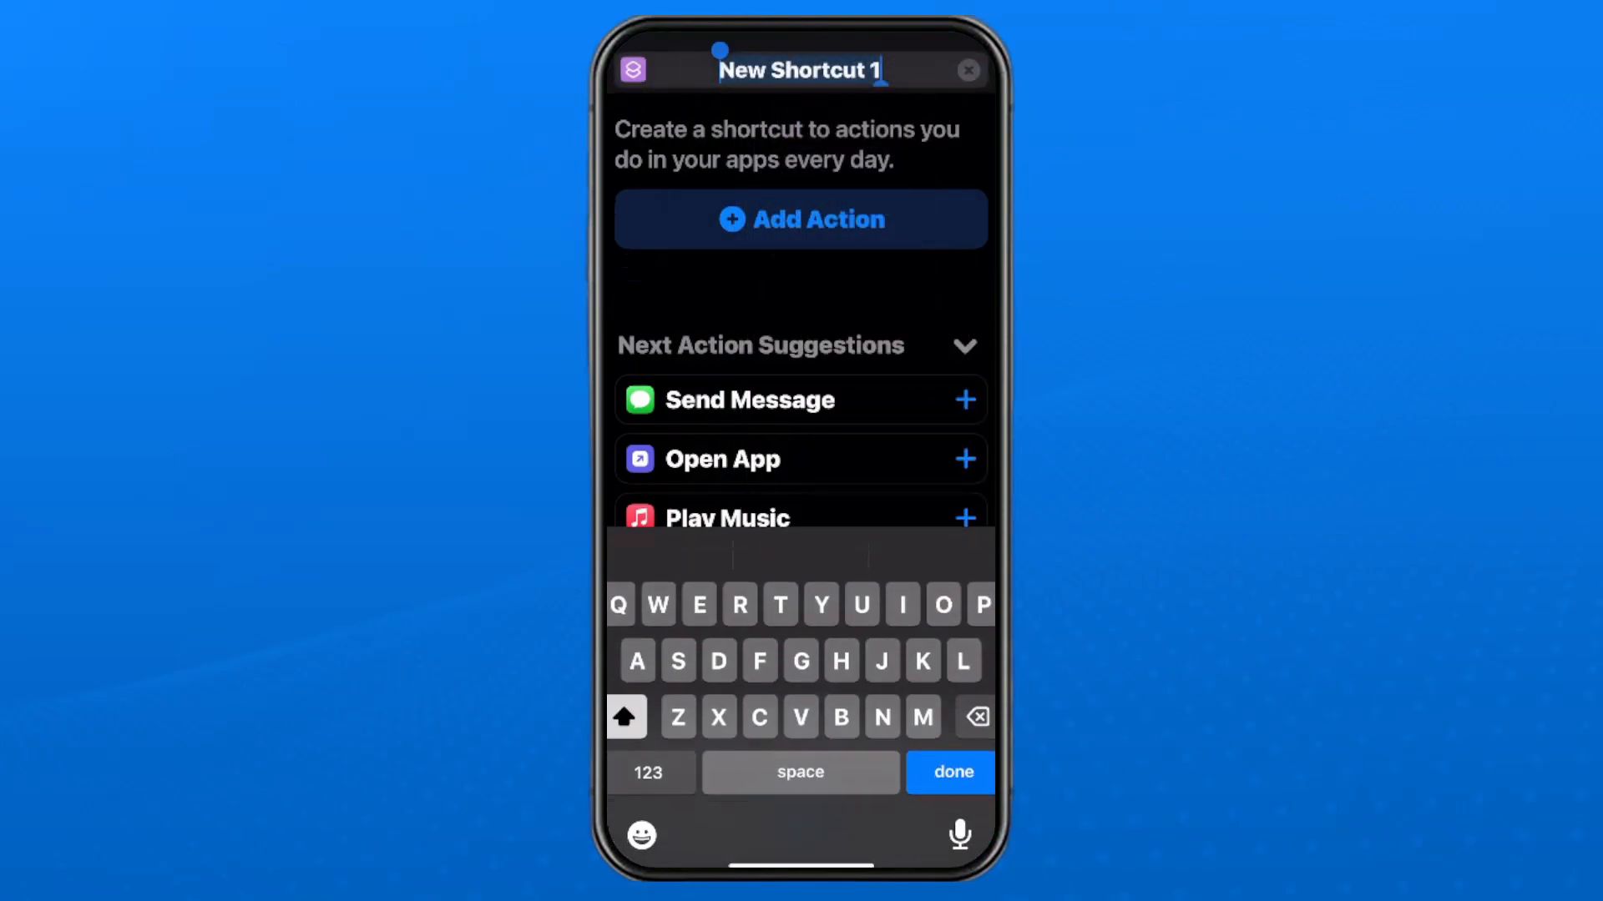
type("Extract")
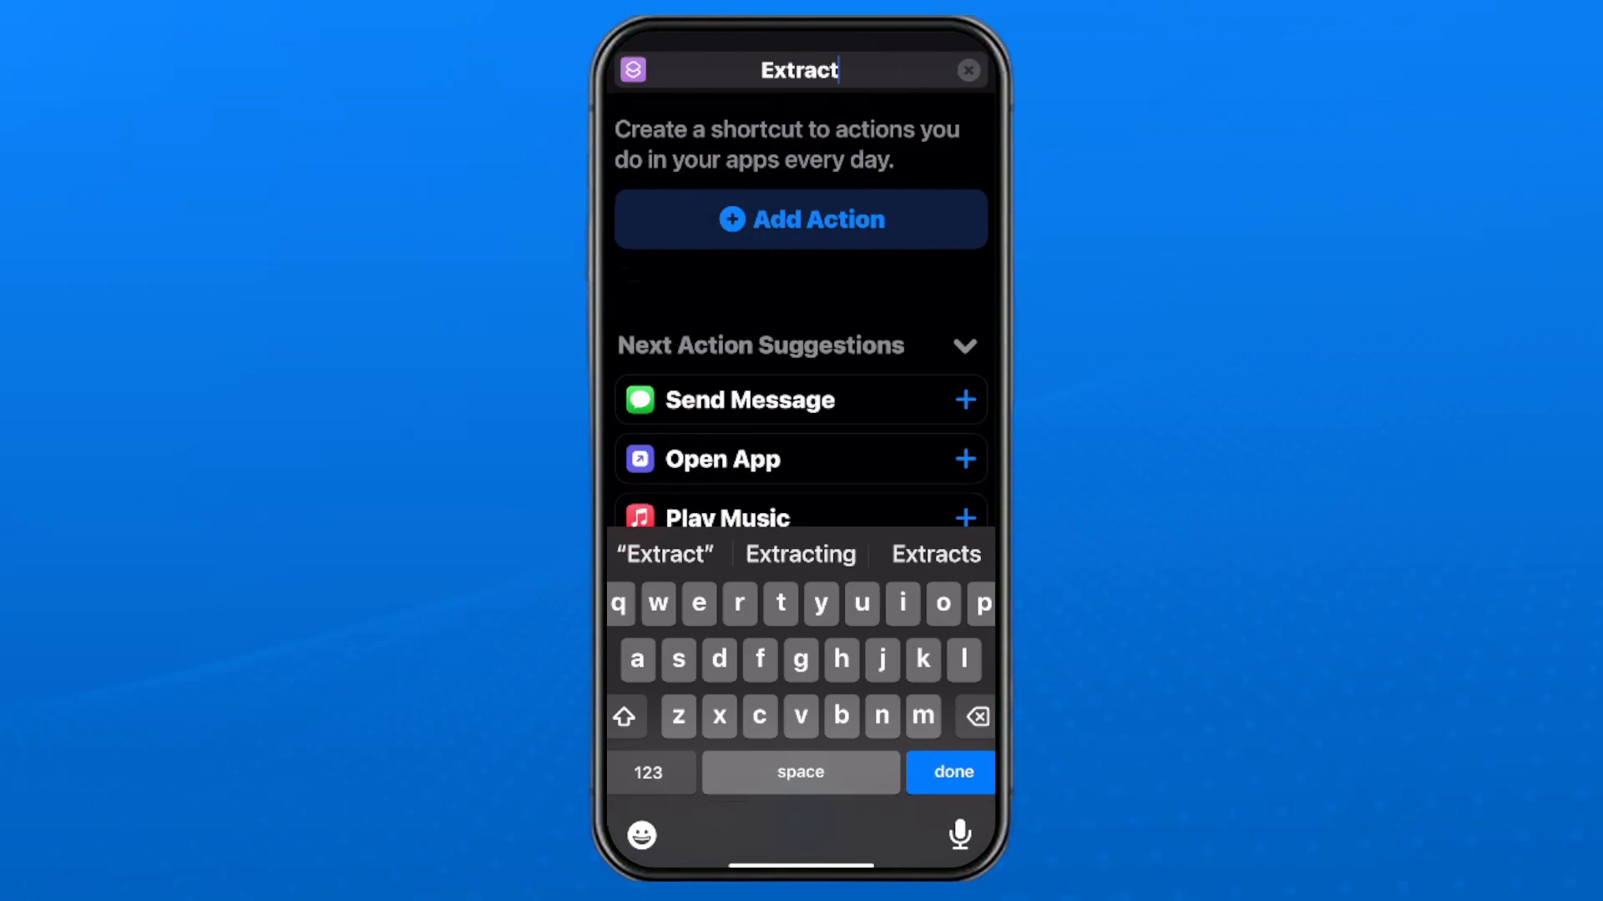
left_click(951, 771)
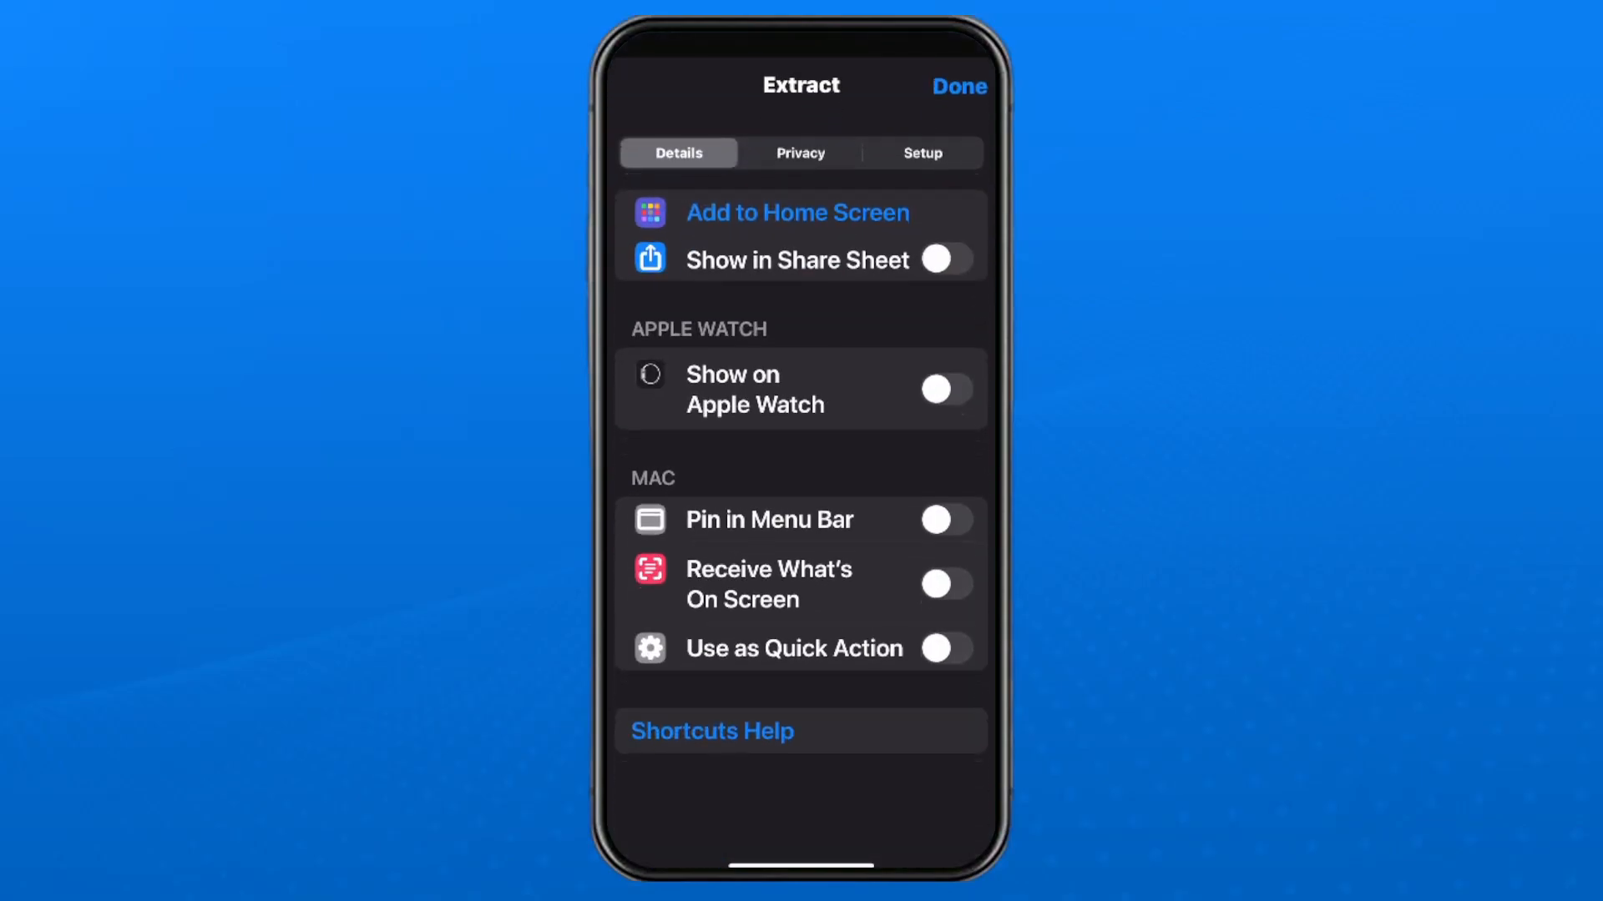
Step: Enable Show in Share Sheet and restrict received content types to Media only
left_click(947, 259)
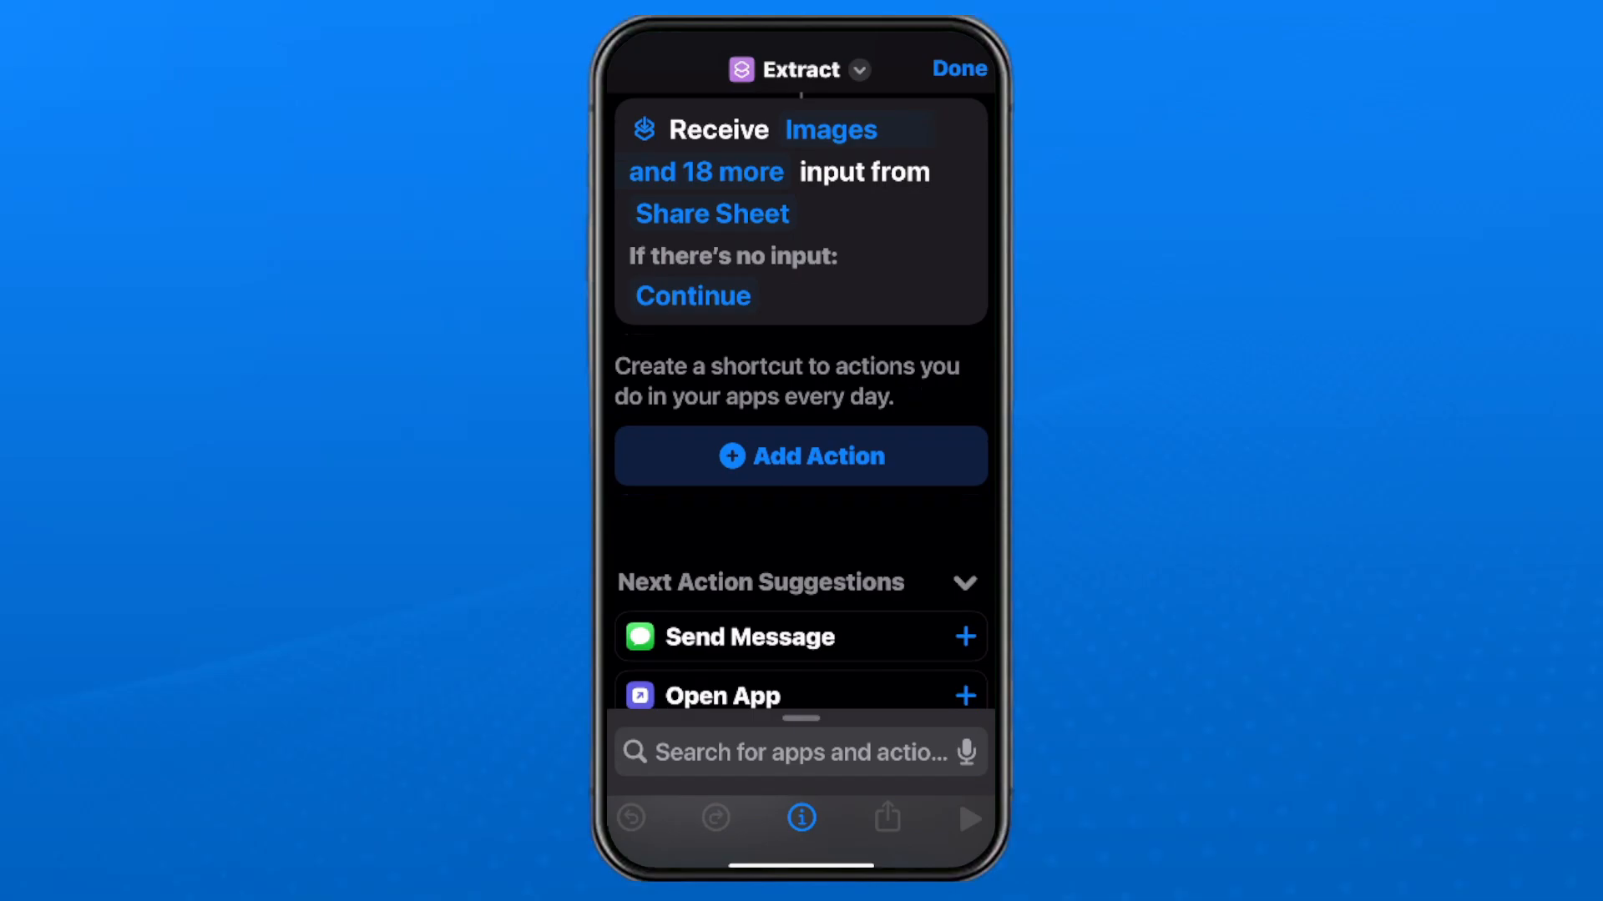
left_click(831, 130)
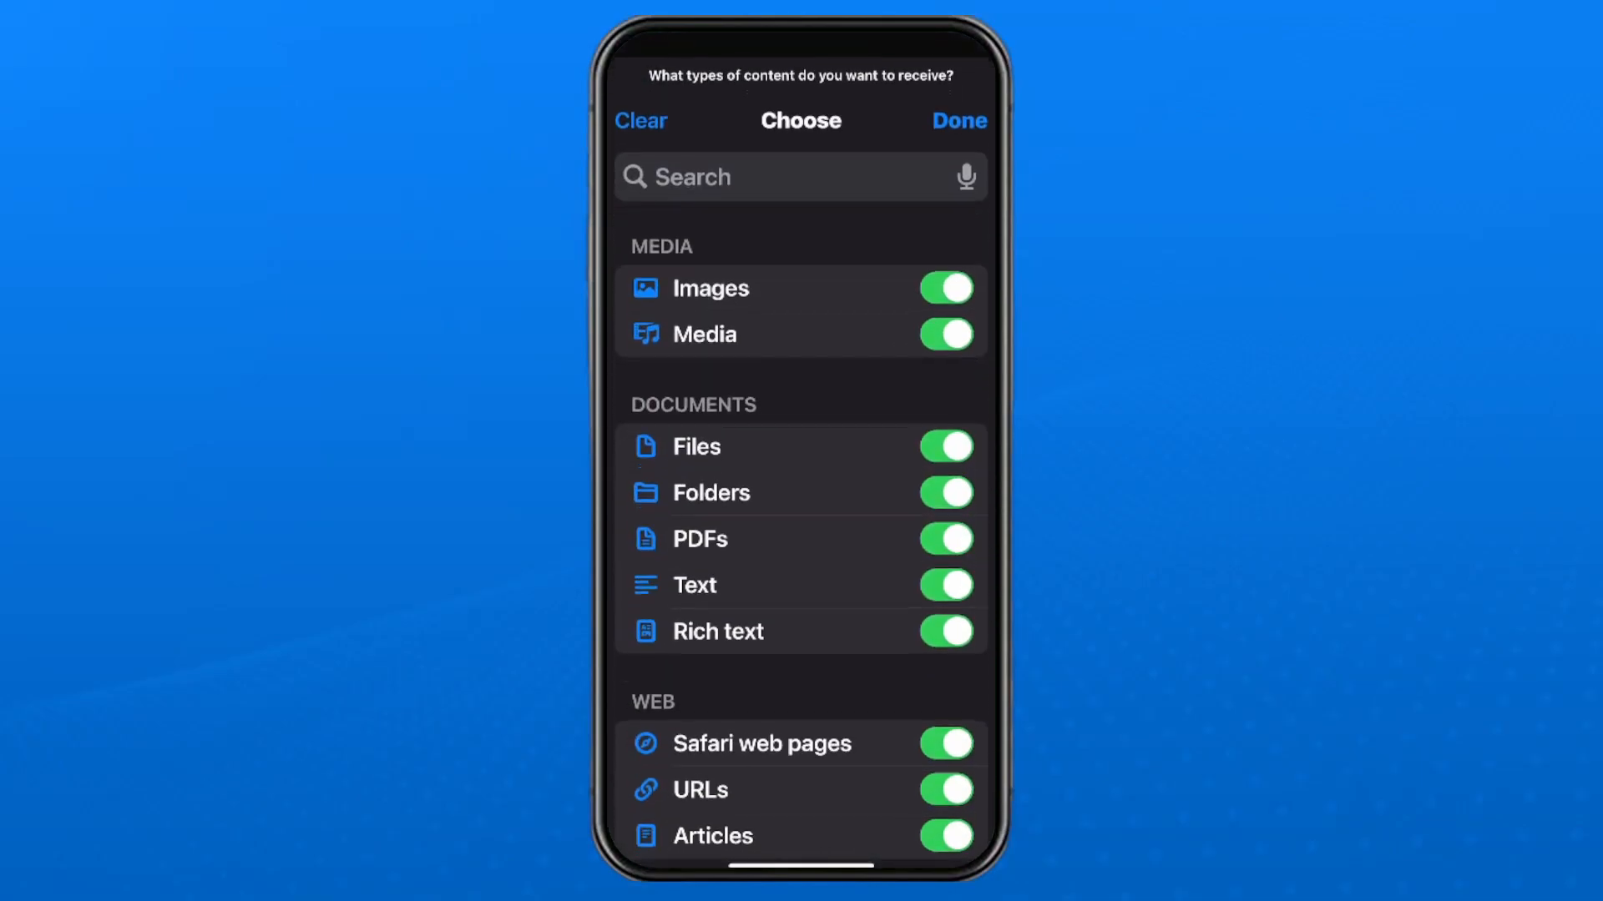
left_click(641, 120)
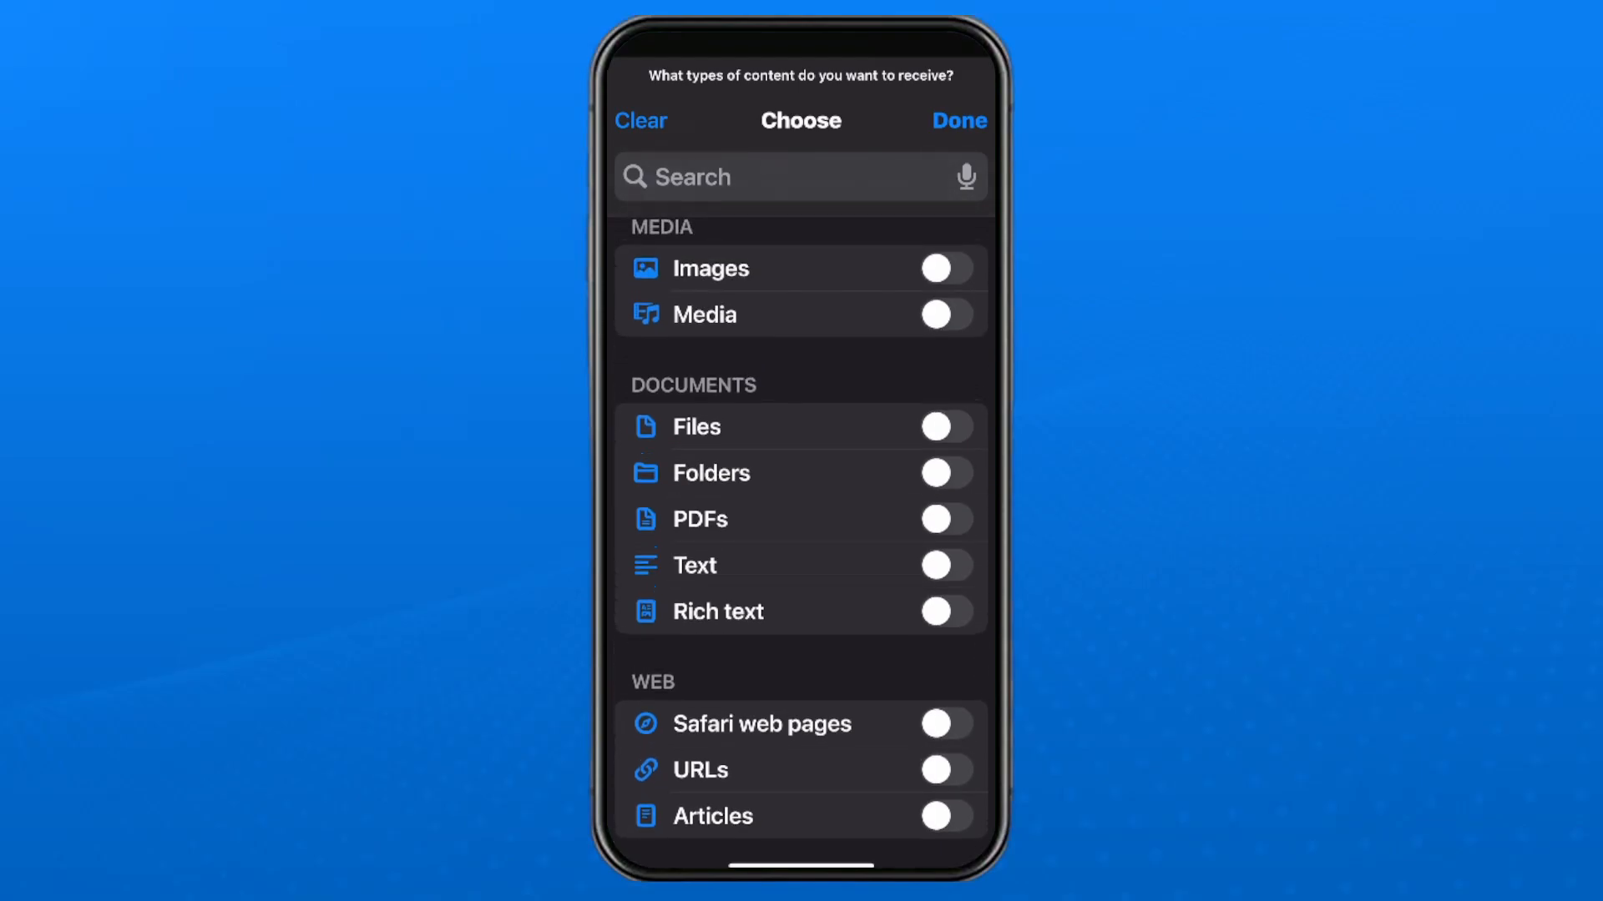
left_click(947, 314)
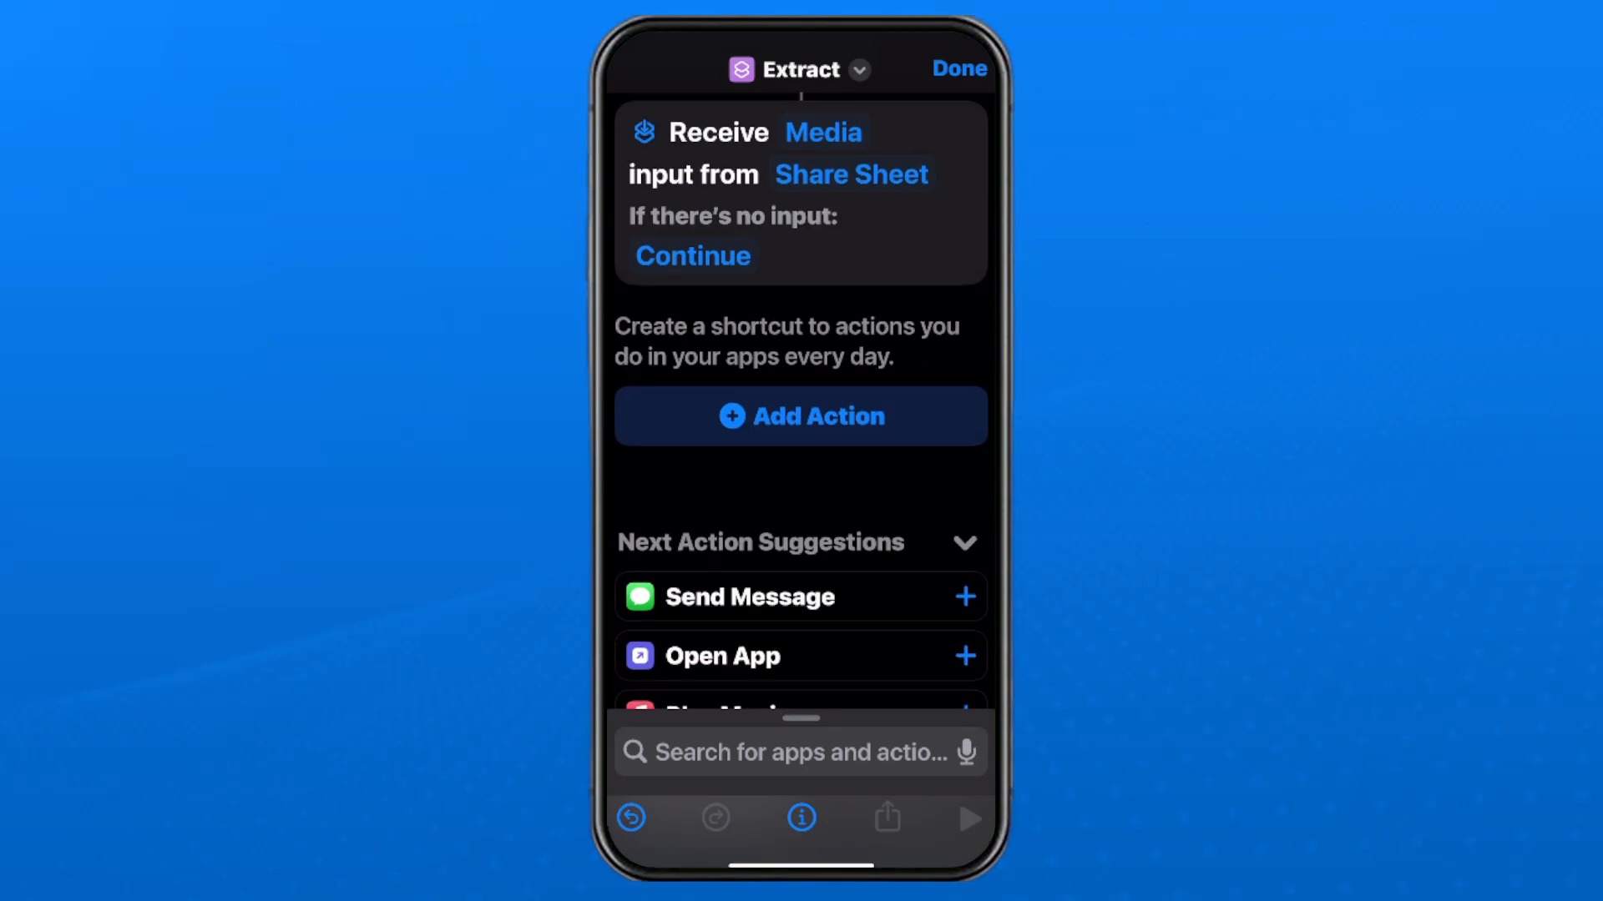
Step: Add an Encode Media action on the Shortcut Input with Audio Only enabled
left_click(798, 753)
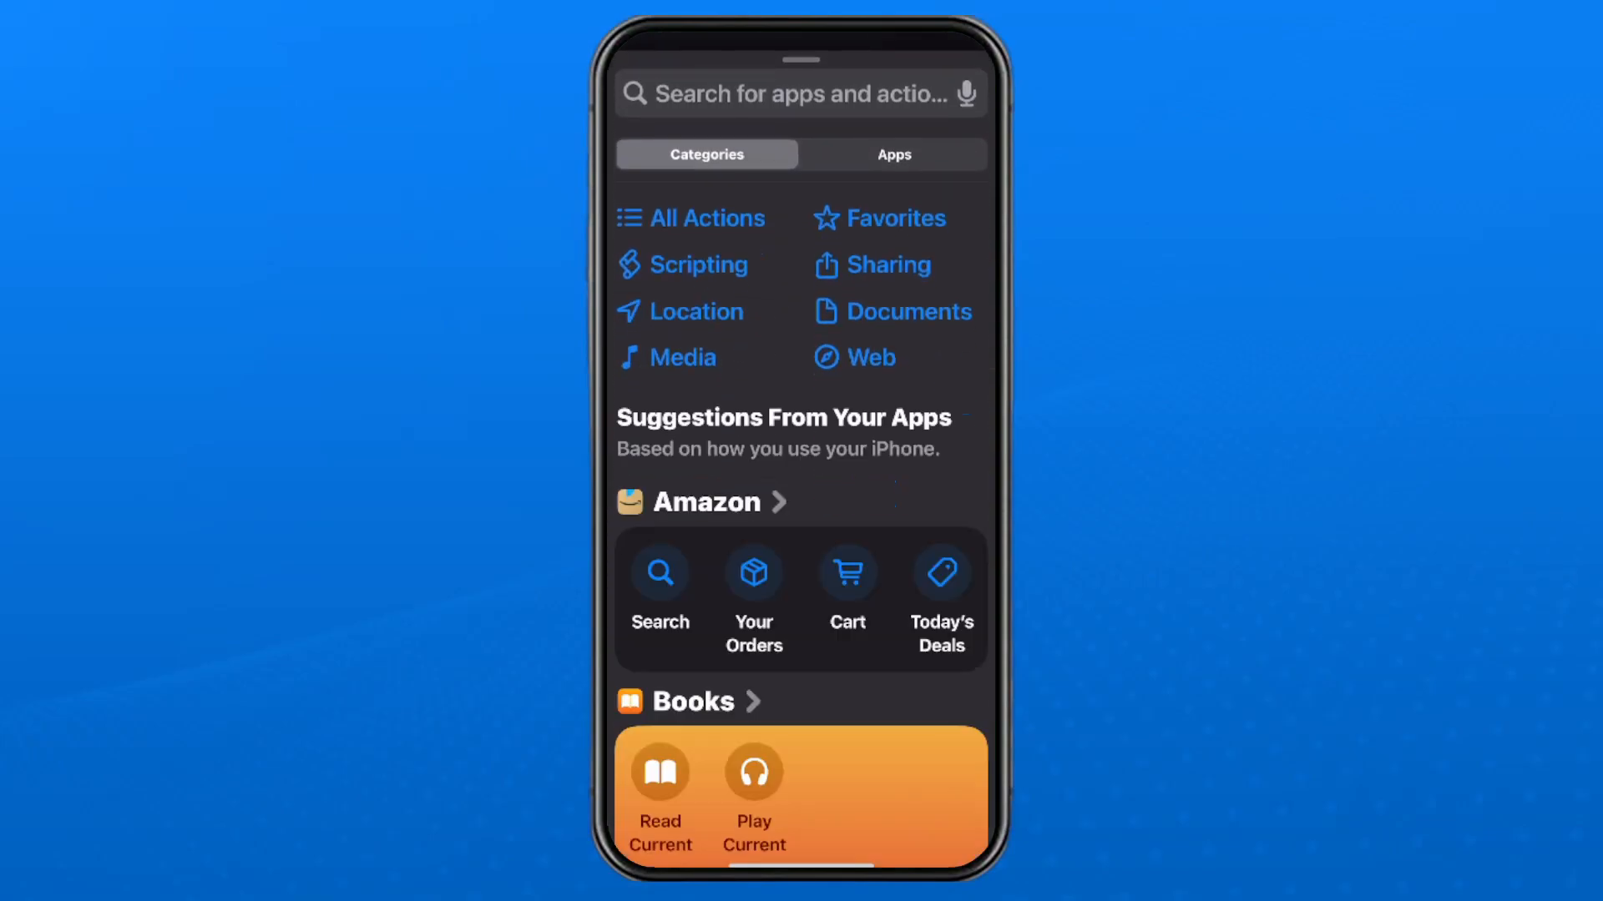
type("E")
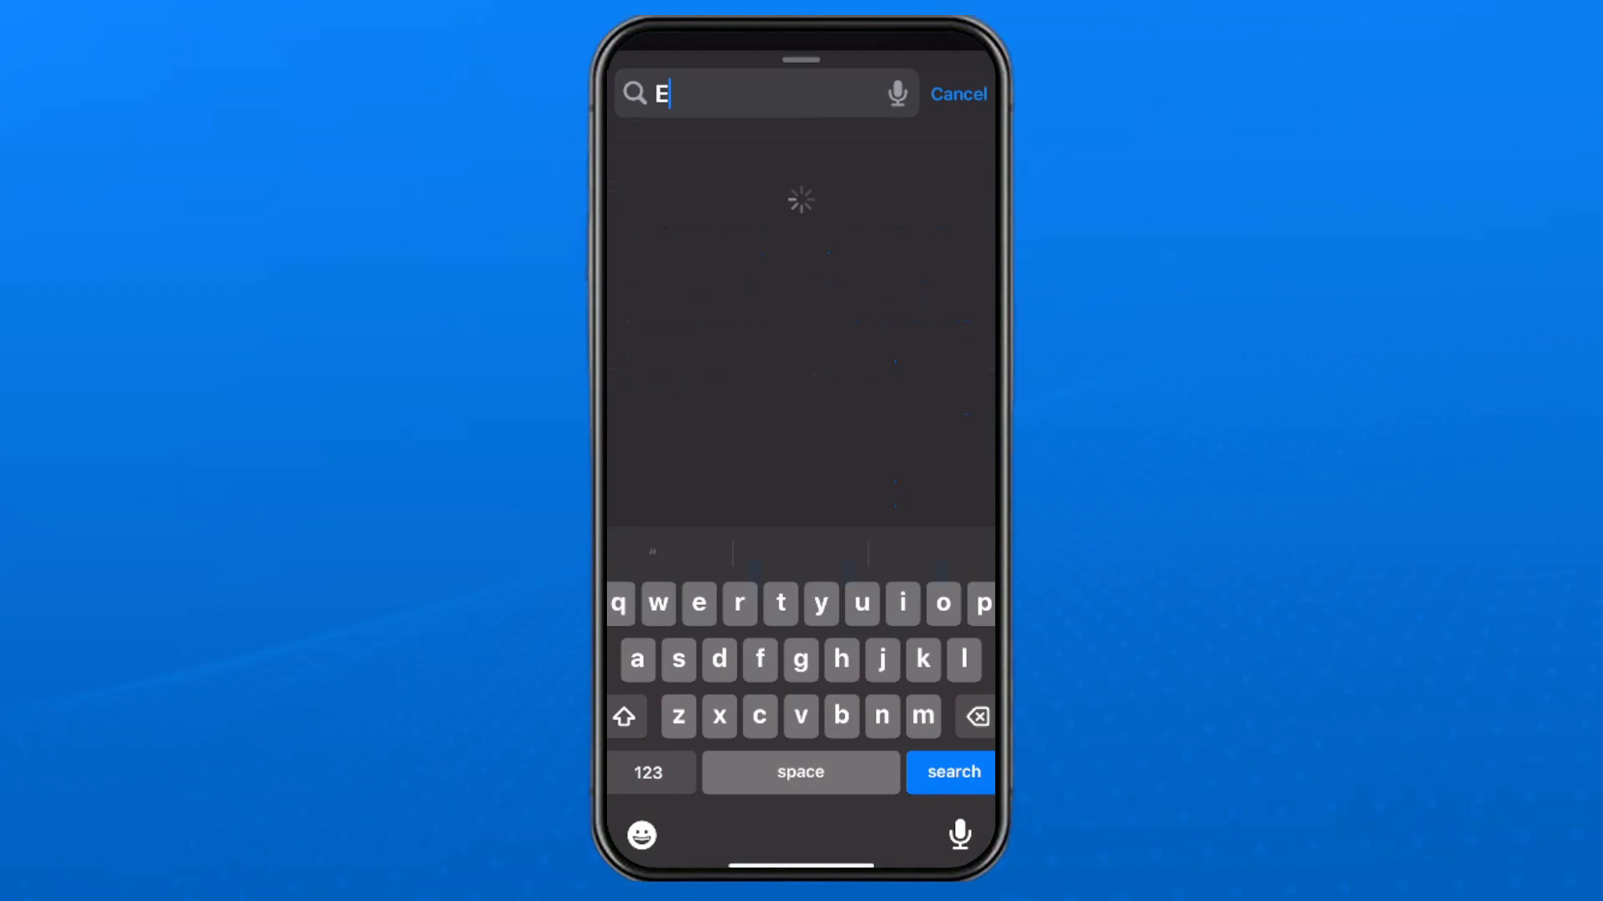
type("ncode")
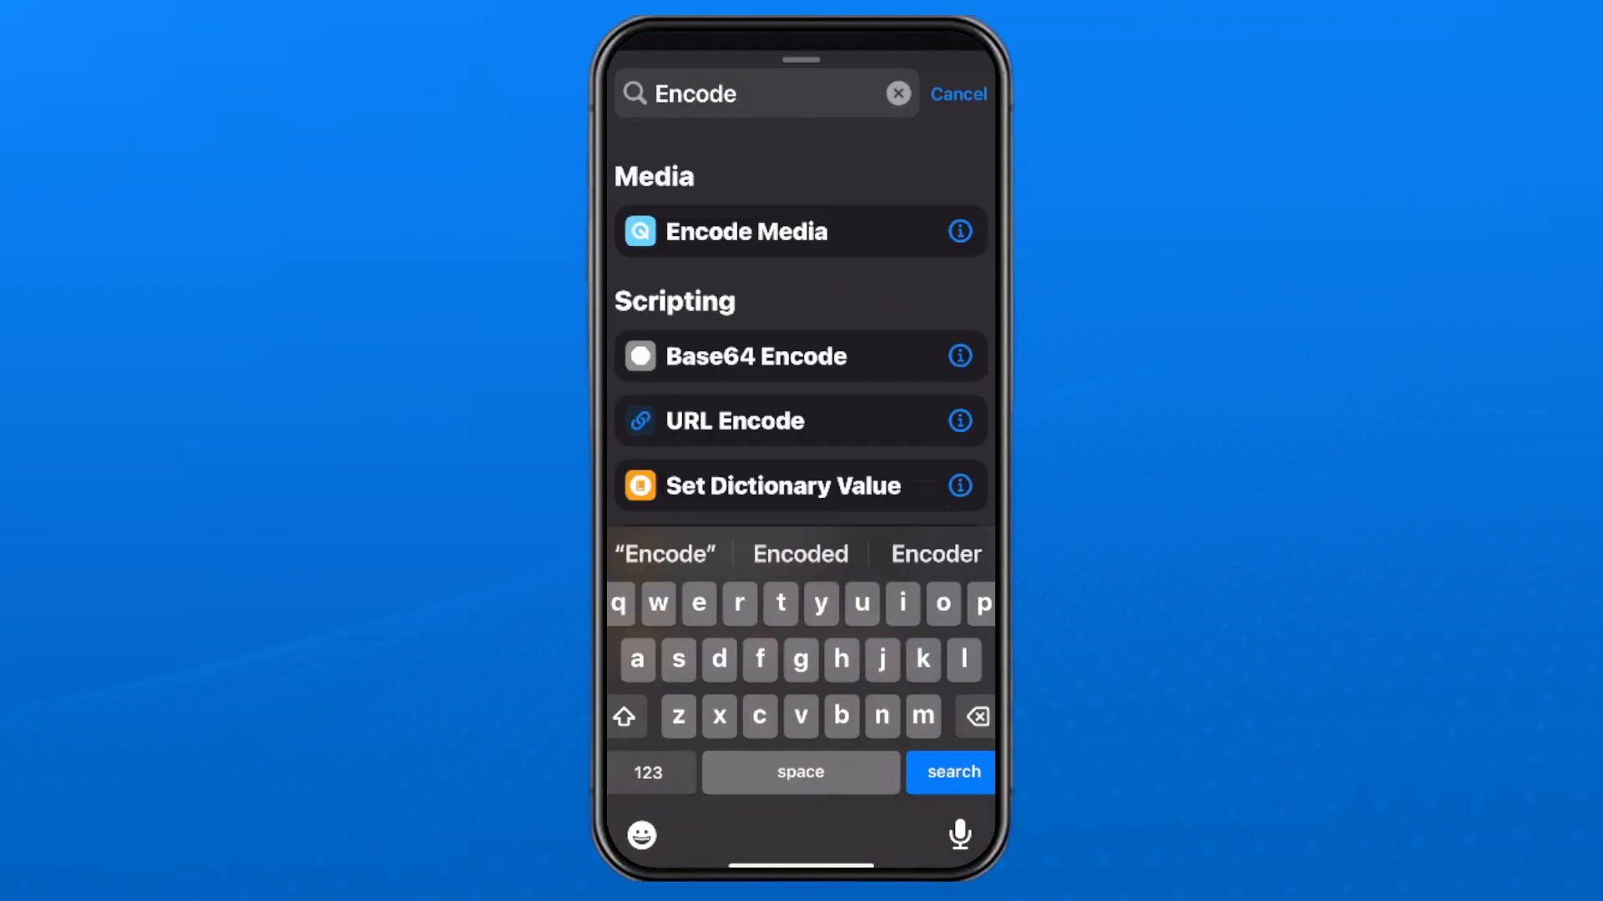
left_click(747, 231)
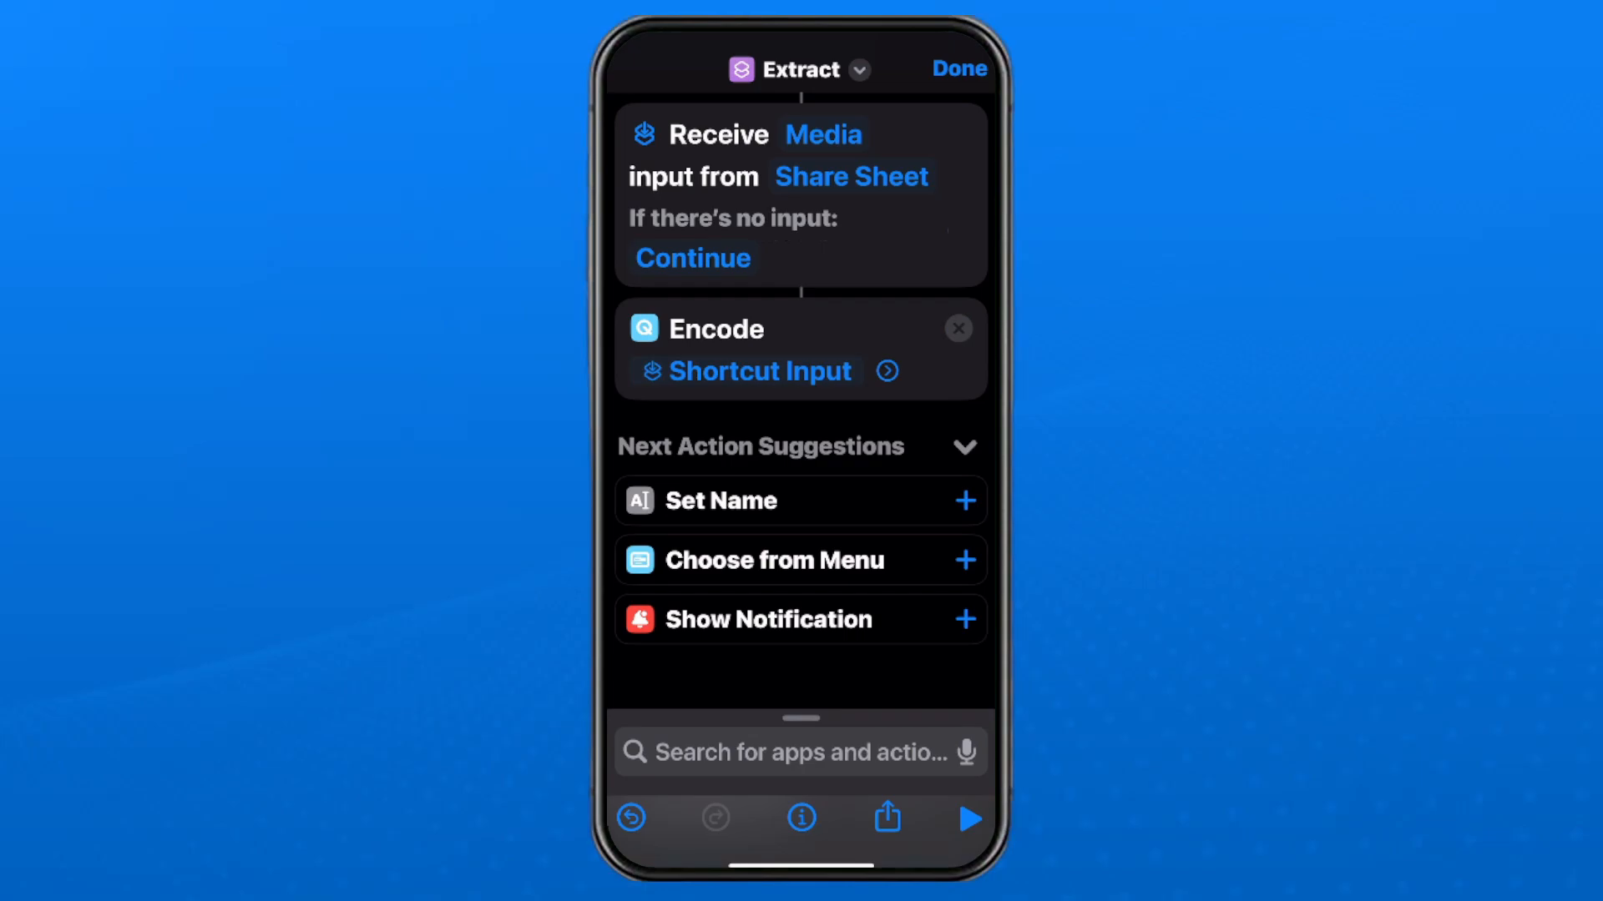
left_click(888, 370)
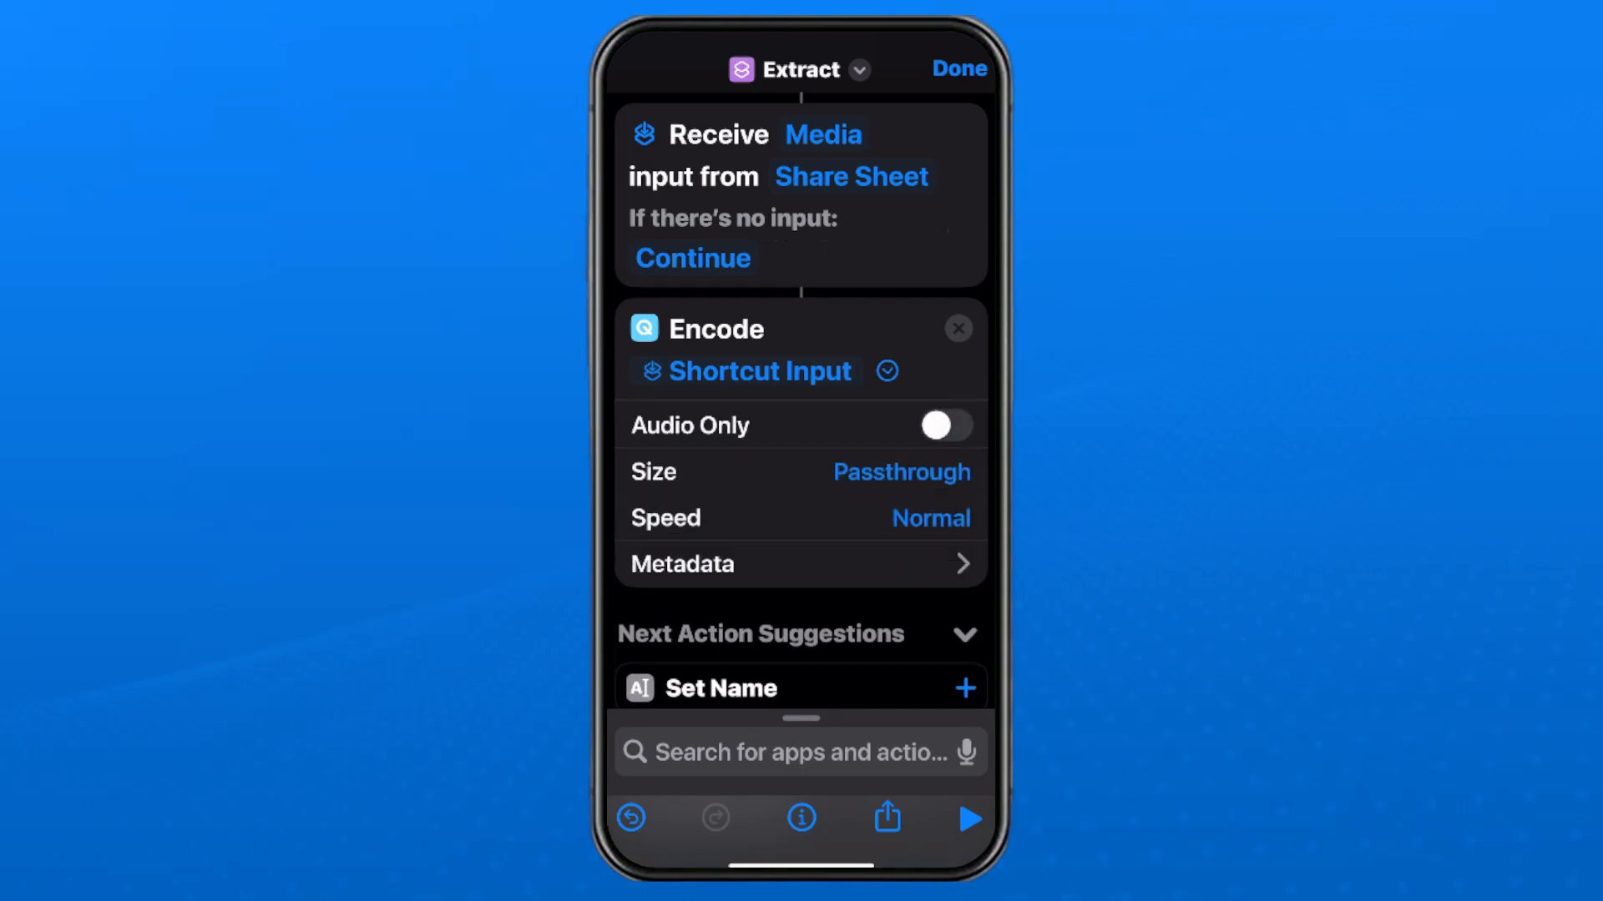
left_click(947, 426)
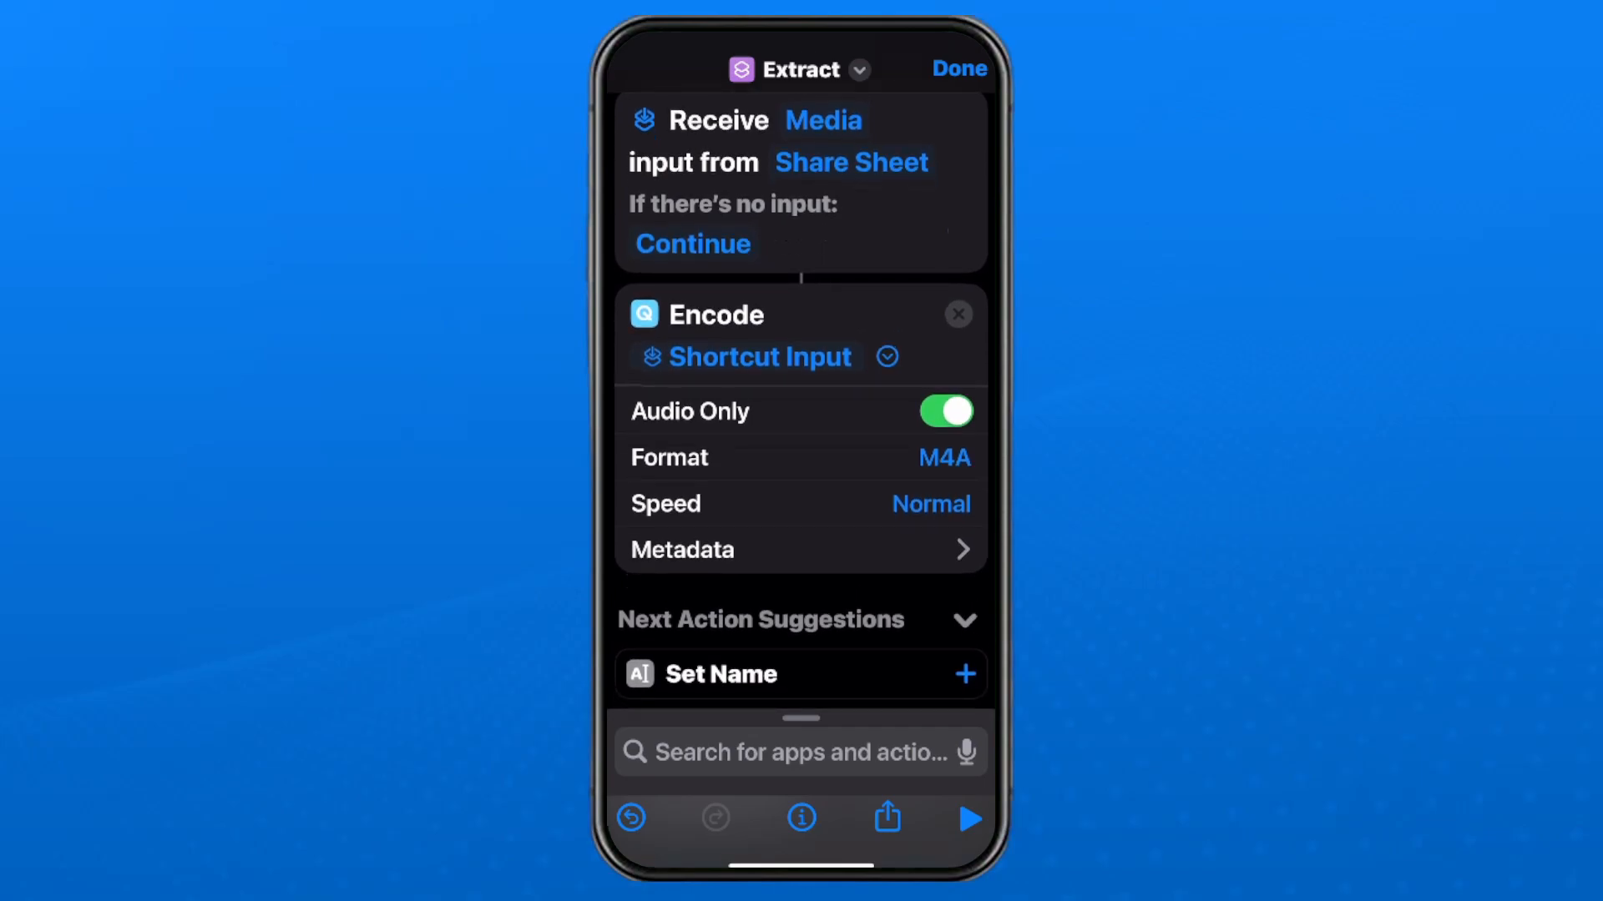
left_click(798, 752)
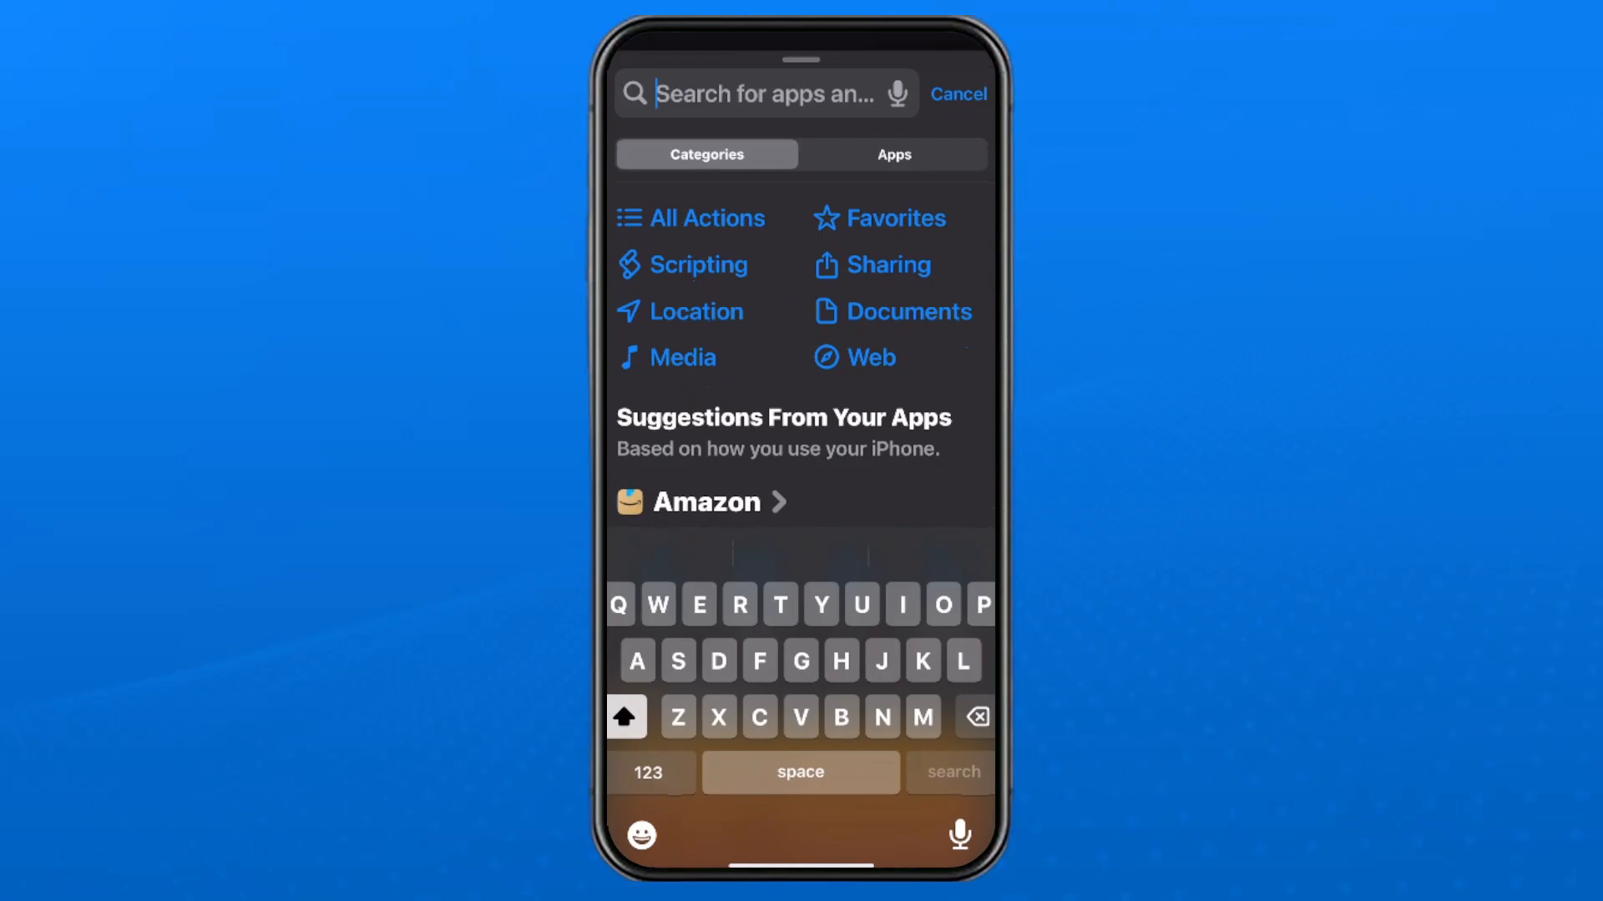
Step: Add a Save File action after the encode step
type("Save")
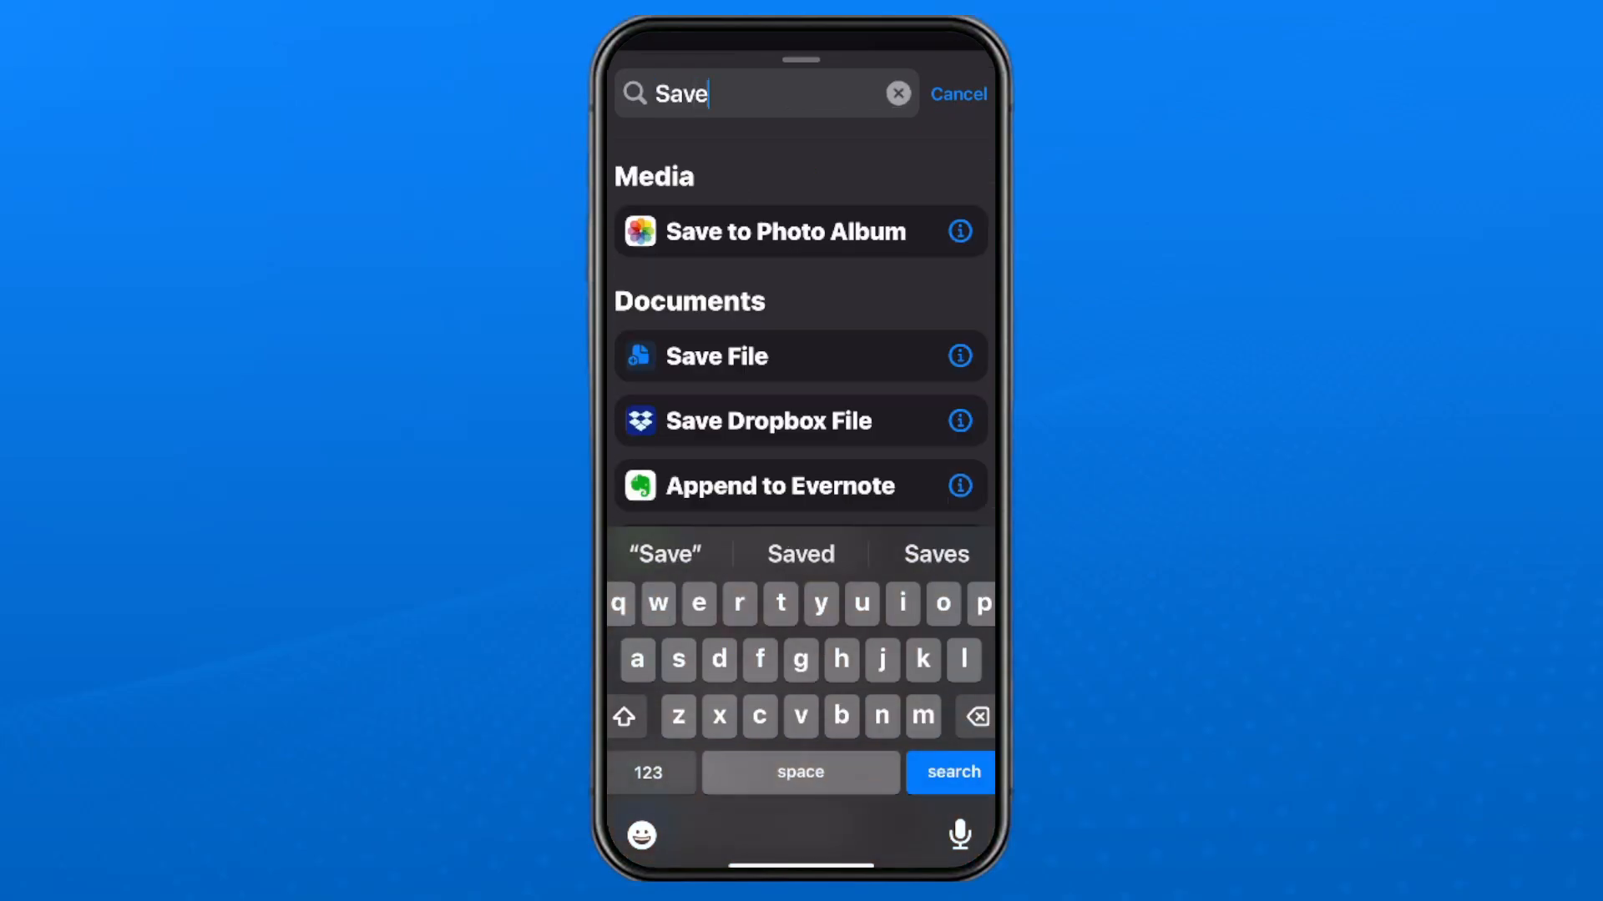
left_click(718, 355)
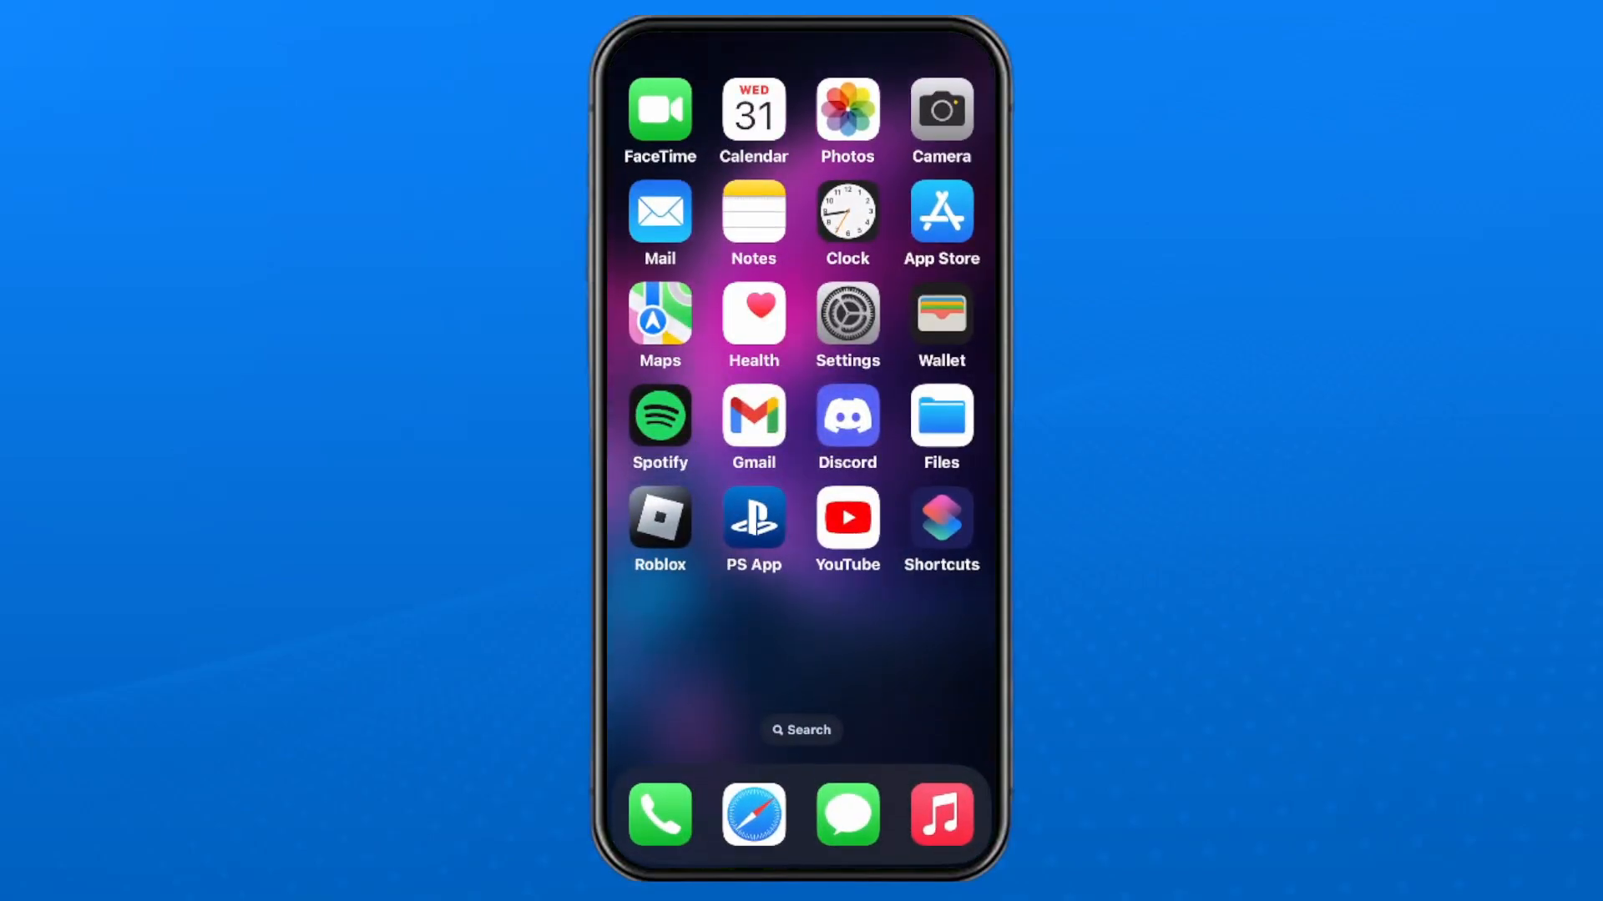
Step: Share the short video from Photos to the Extract shortcut
left_click(846, 109)
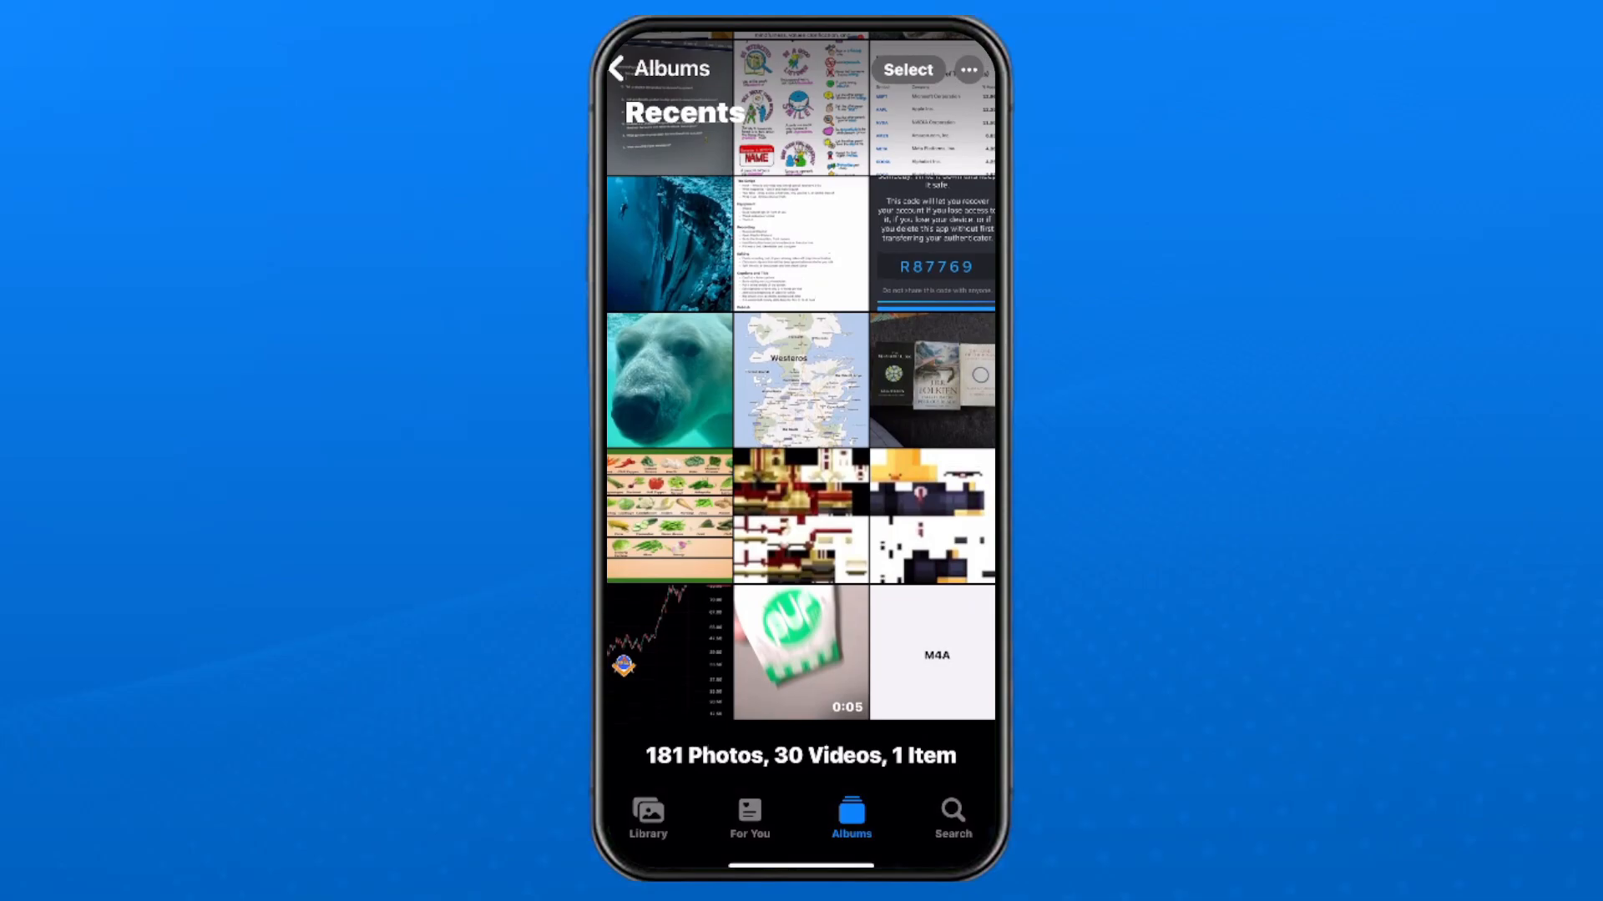
left_click(801, 654)
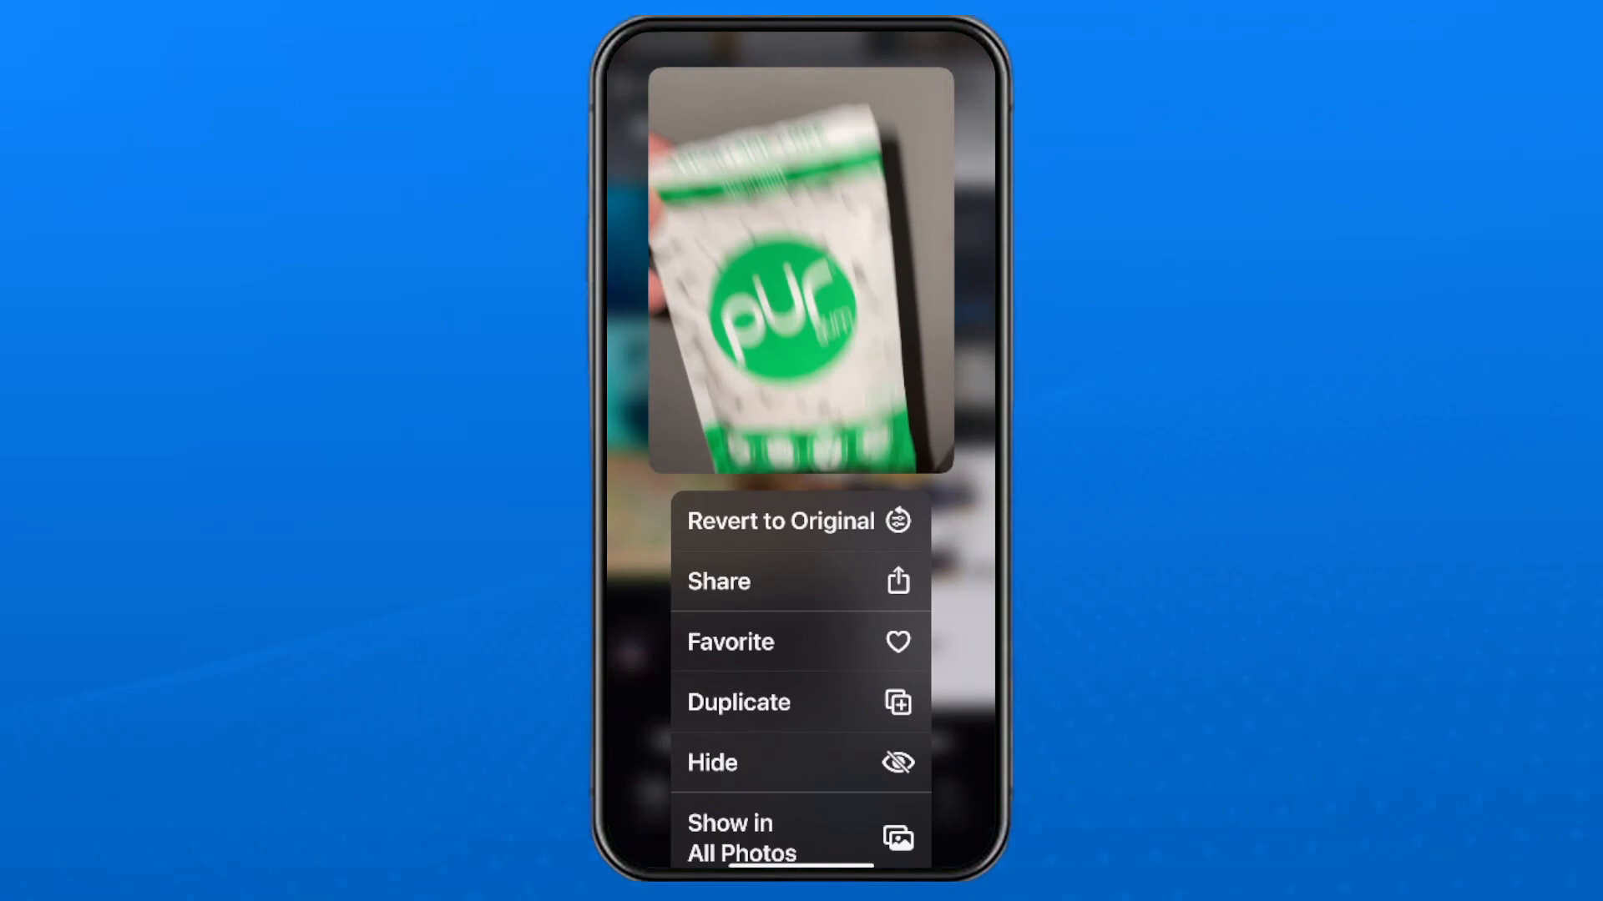
left_click(718, 581)
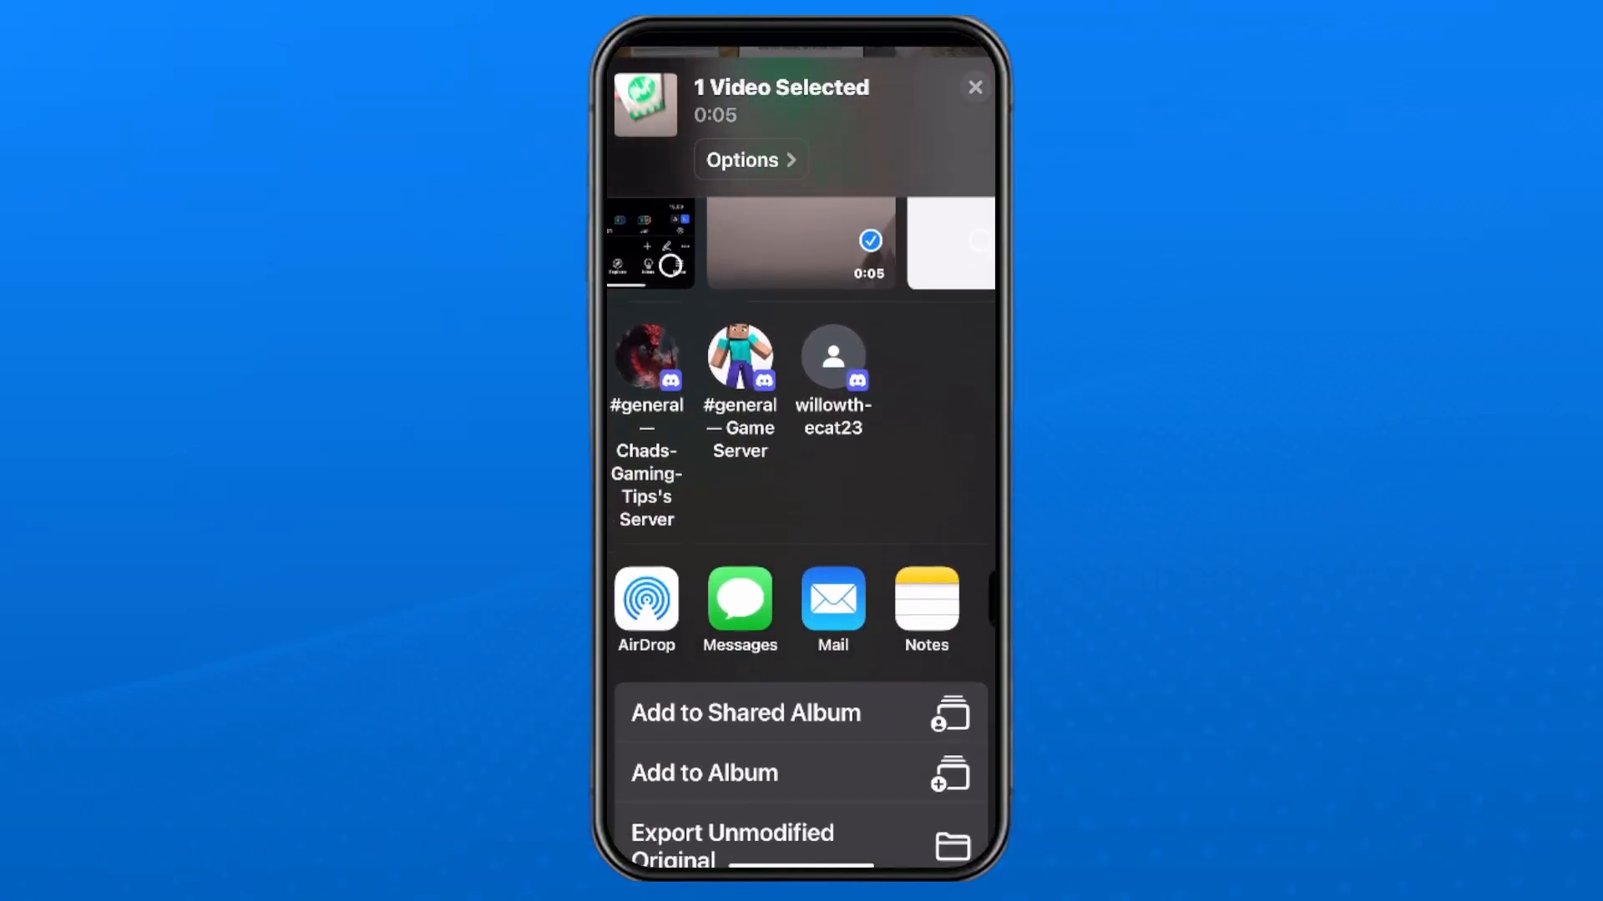
scroll("down", 3)
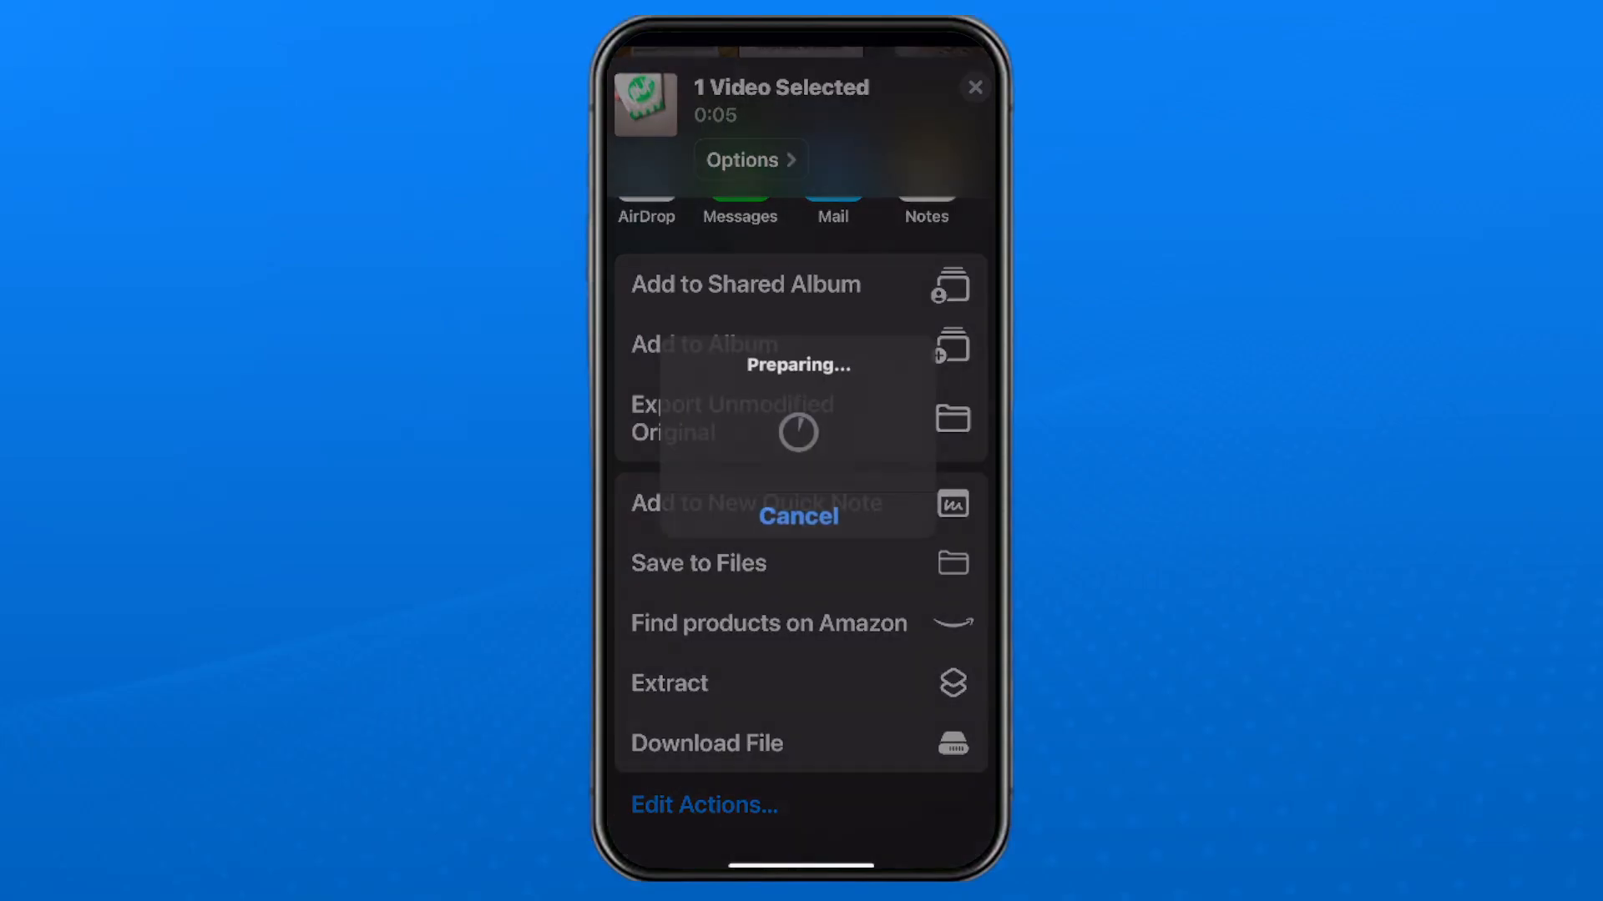
left_click(698, 564)
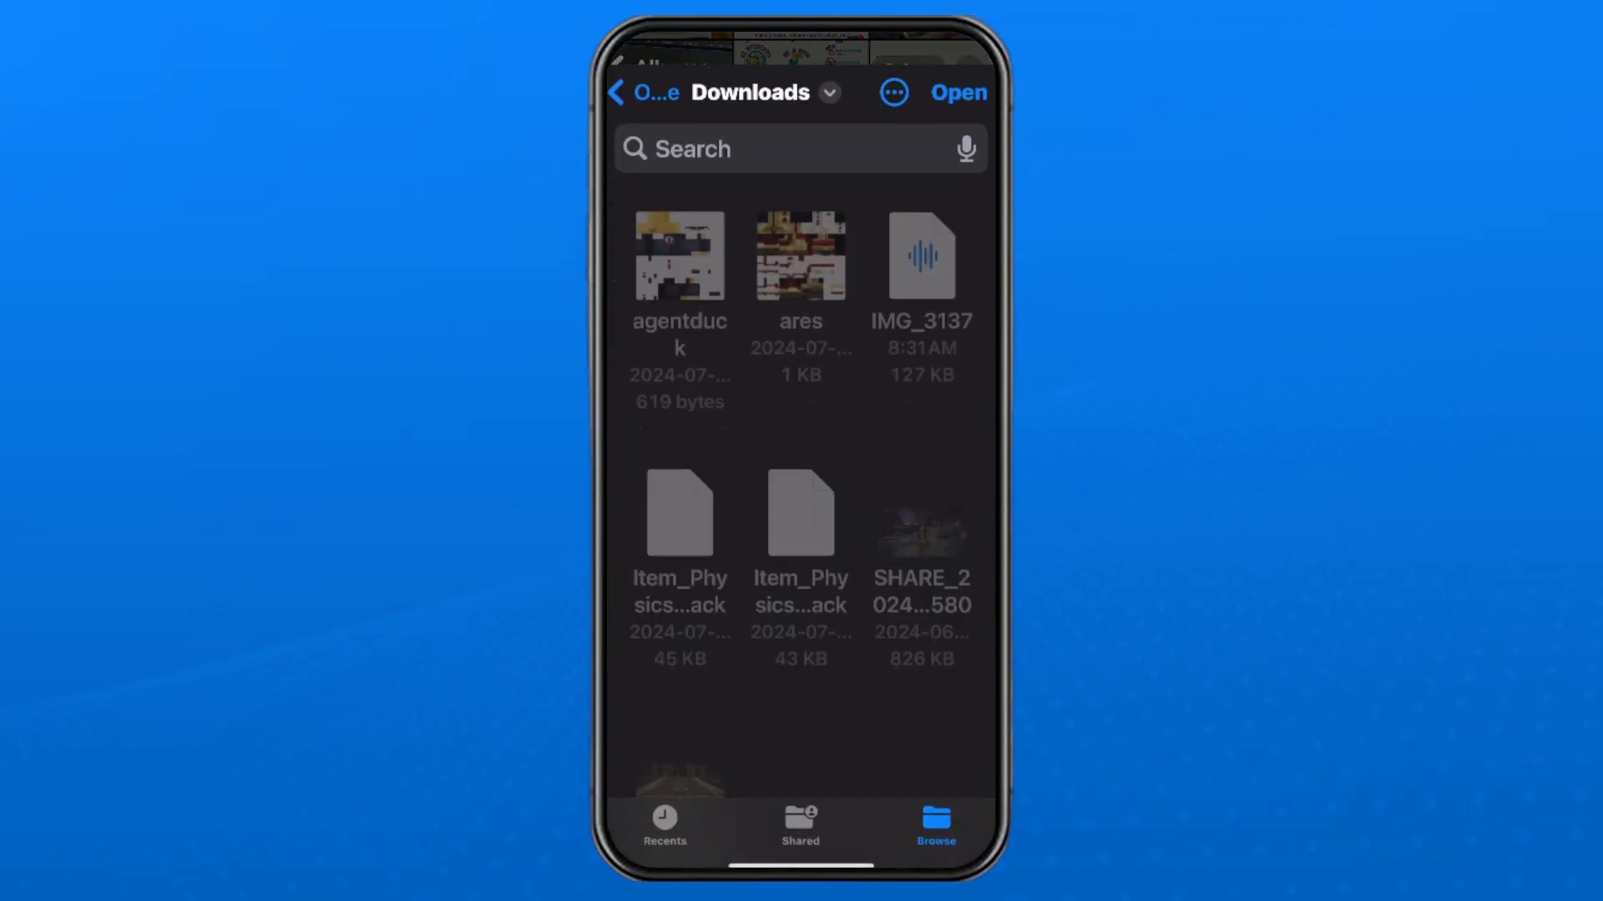
Step: Save the extracted audio into the Downloads folder
left_click(645, 94)
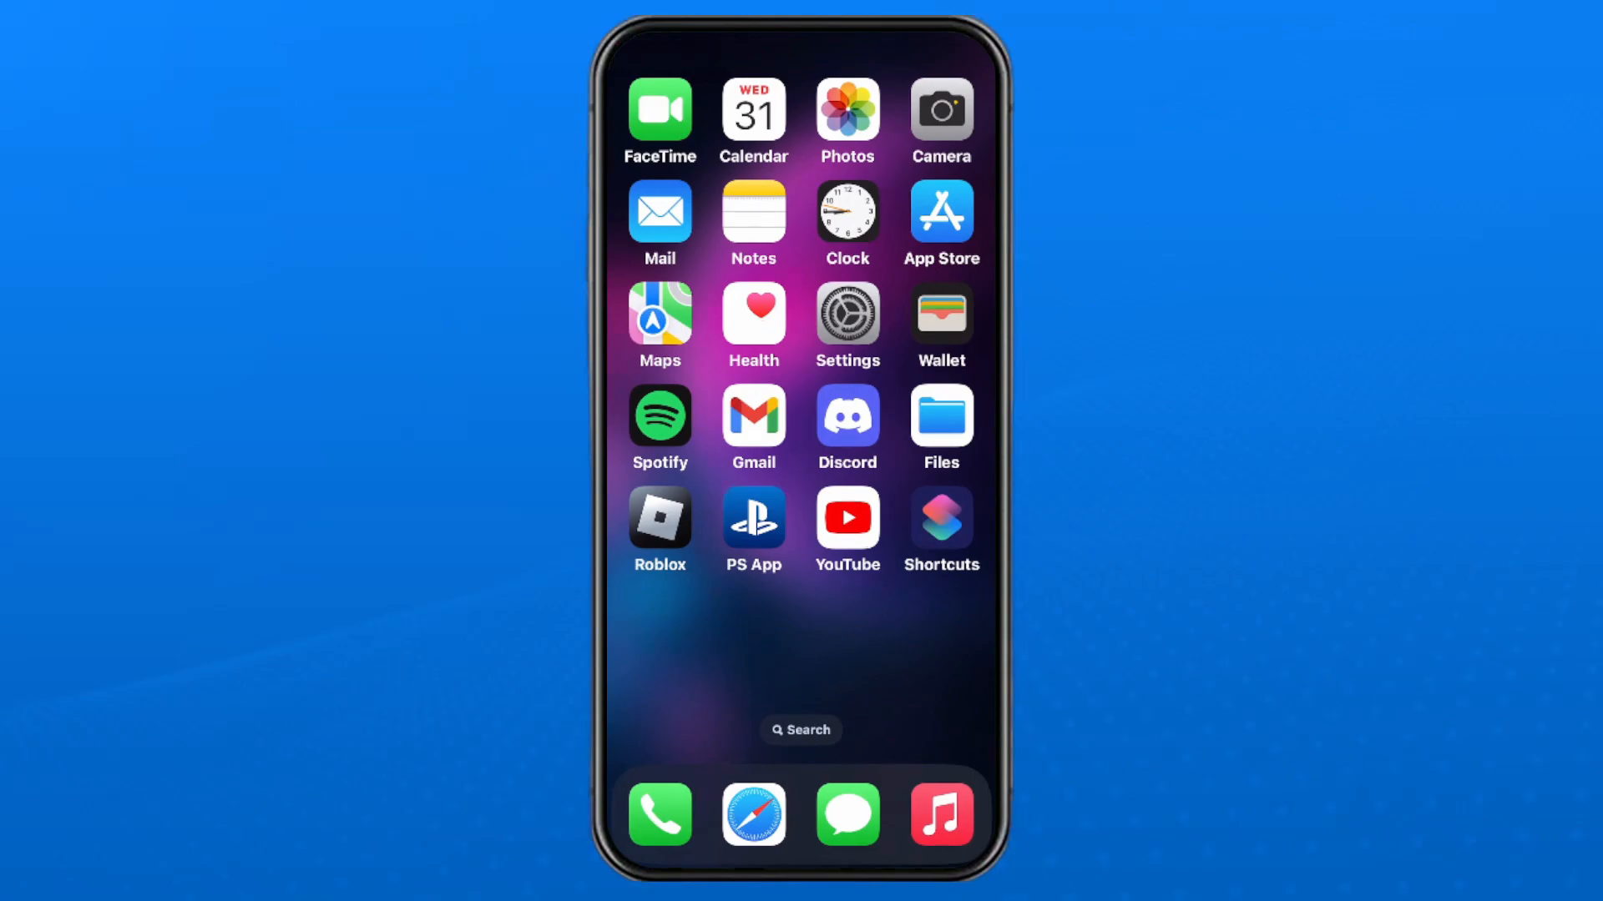
Step: Check the new IMG_3137-2 audio file in Files Downloads and close its preview
left_click(941, 418)
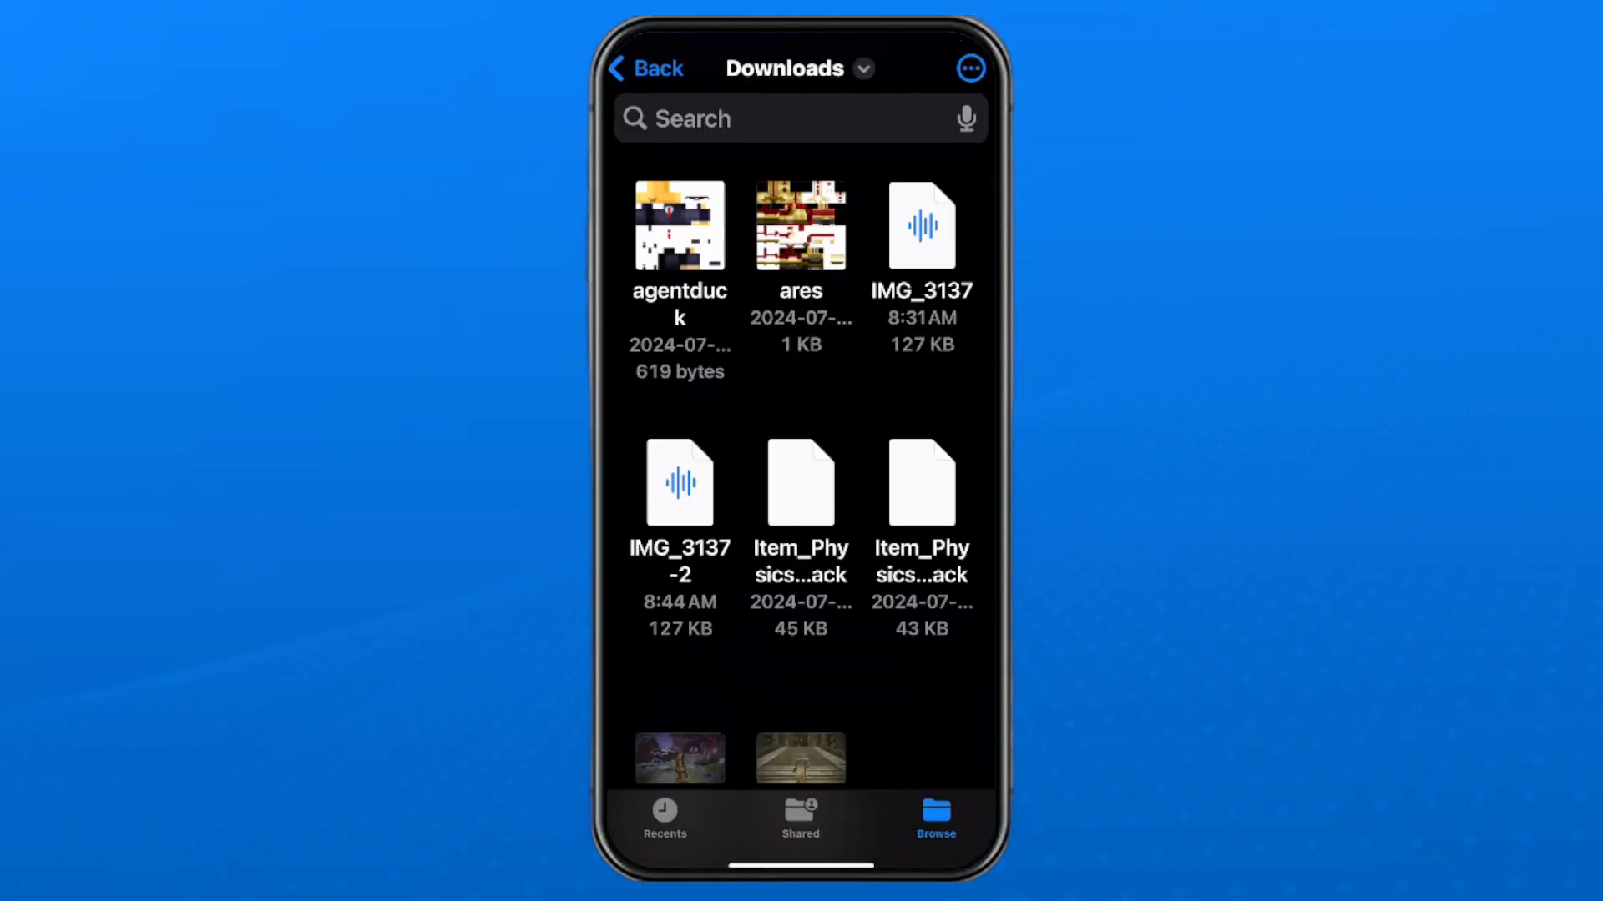
scroll("down", 3)
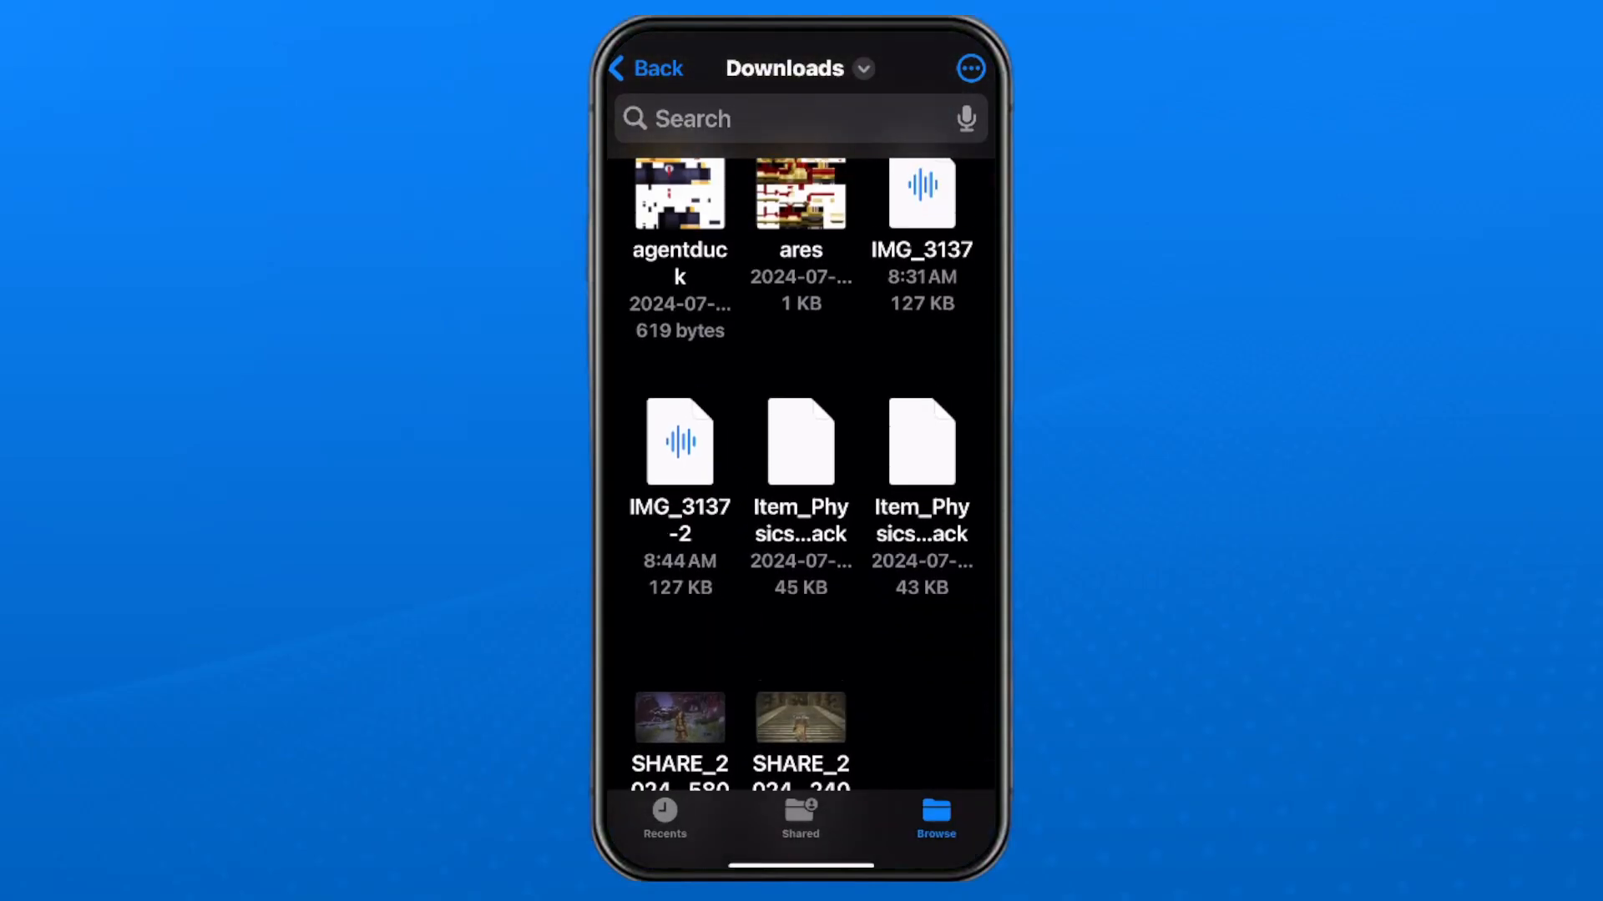
scroll("down", 3)
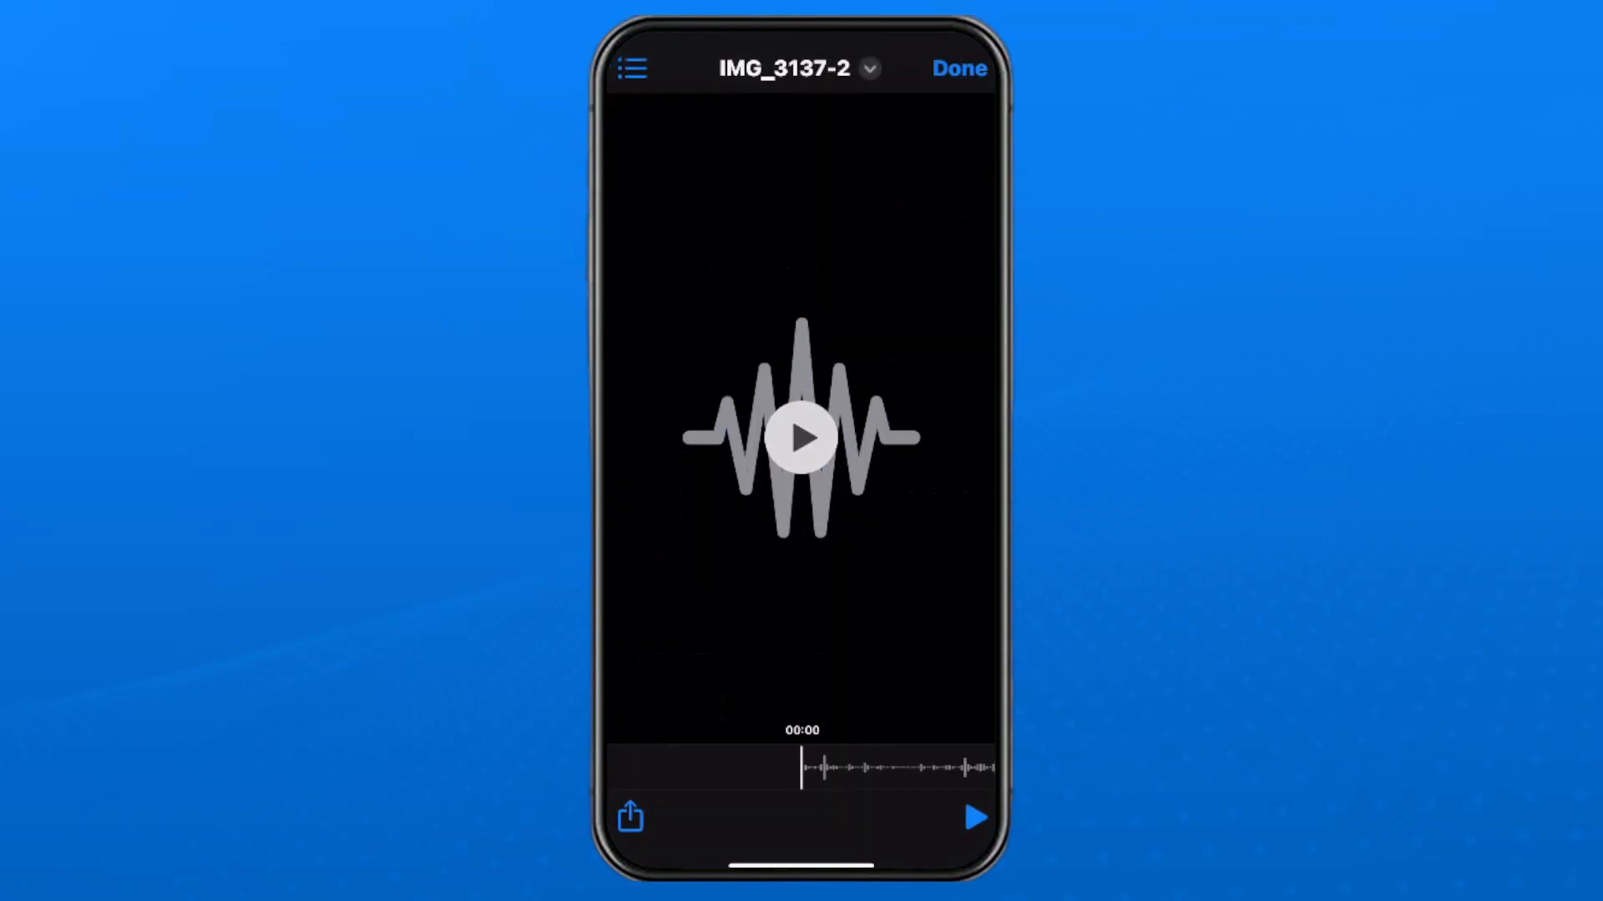
left_click(960, 67)
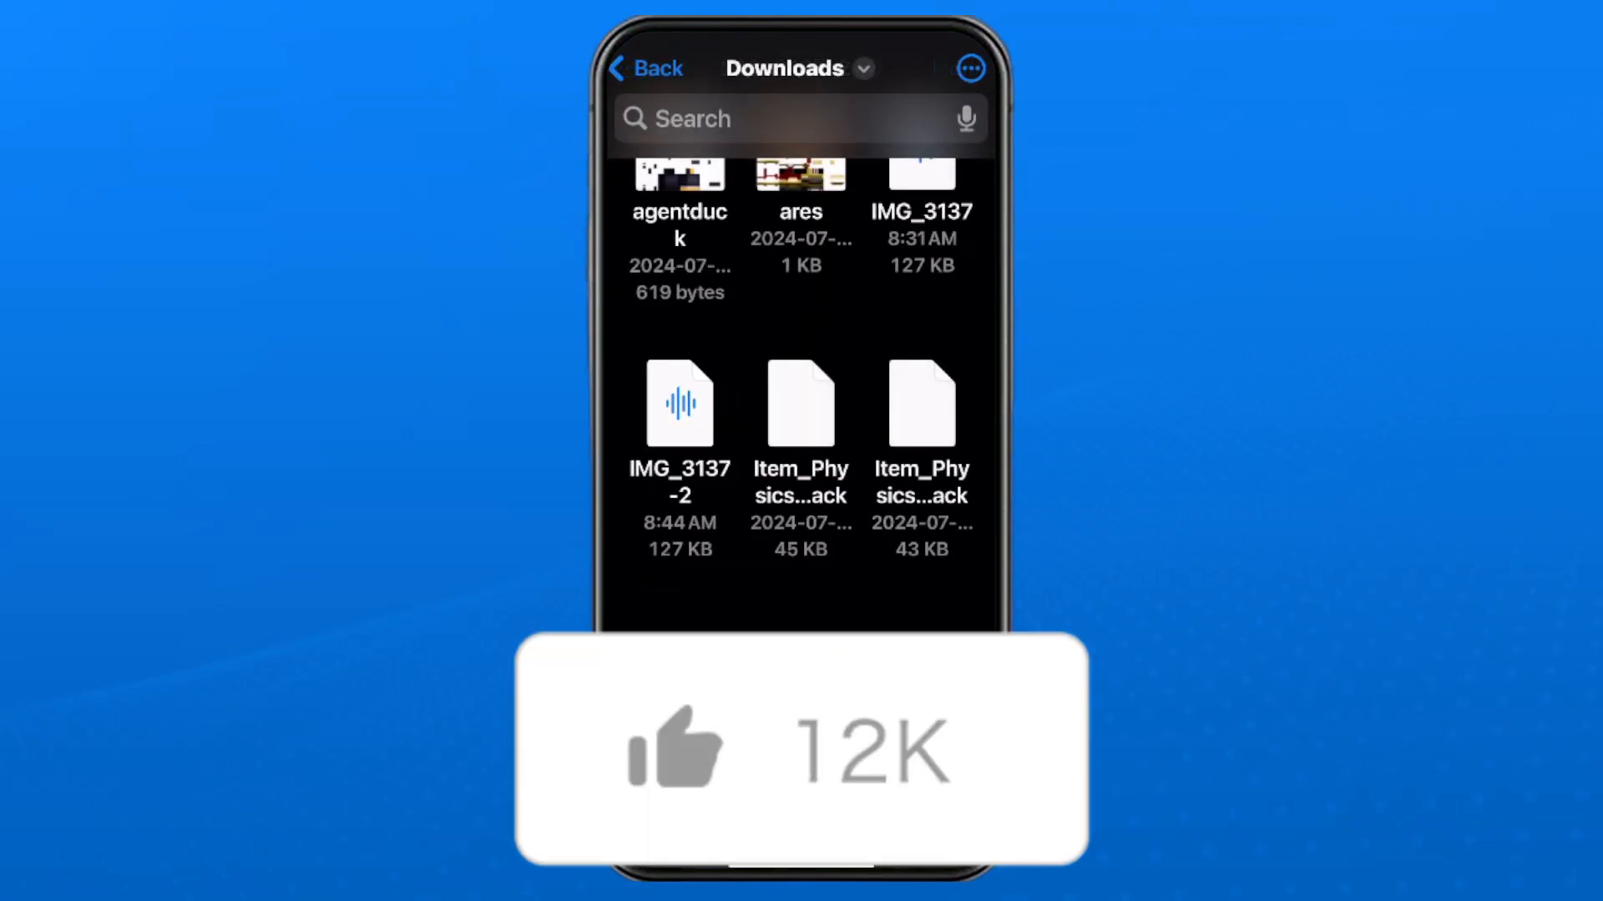